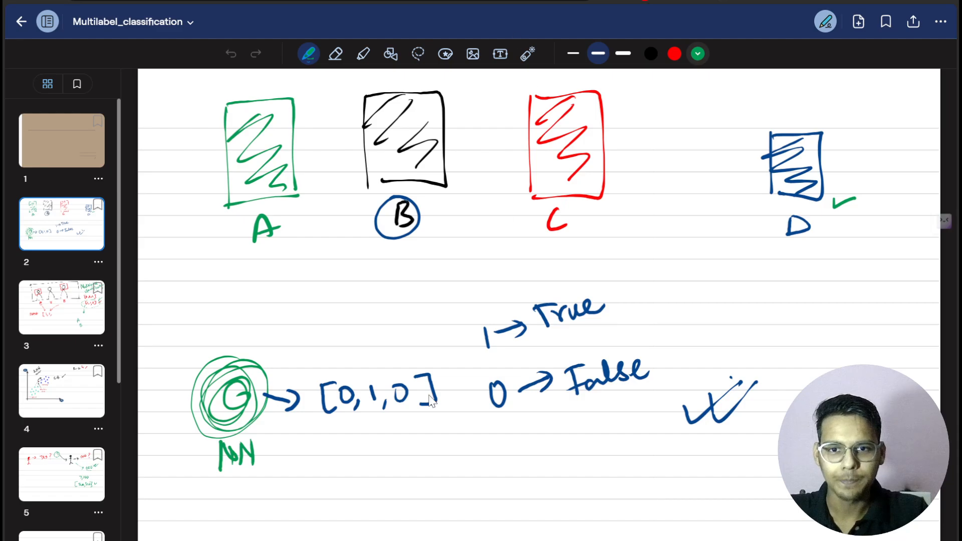
{"action": "mouse_move", "coordinate": [346, 249]}
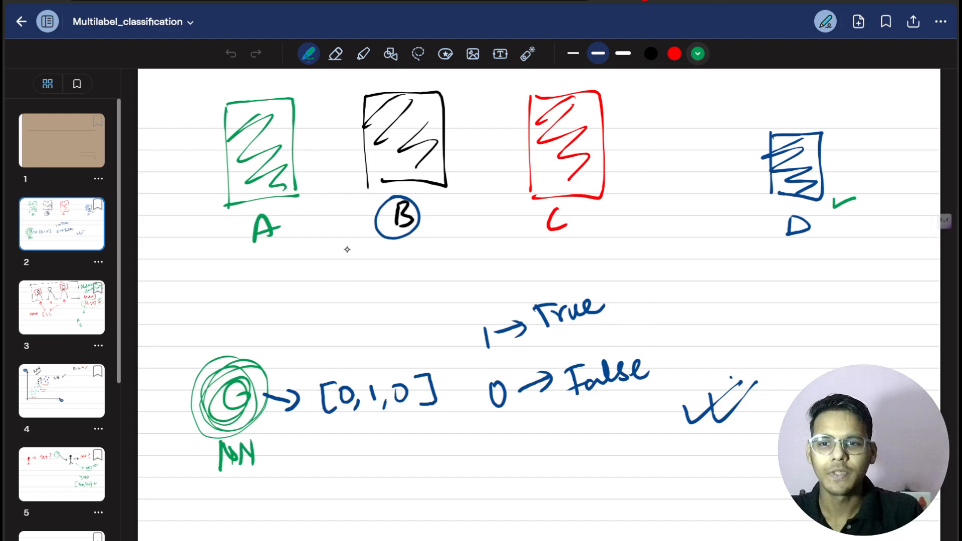
- Point at the labels with the laser, then draw the red vertical divider isolating the D box
{"action": "left_click_drag", "start_coordinate": [267, 208], "coordinate": [254, 252]}
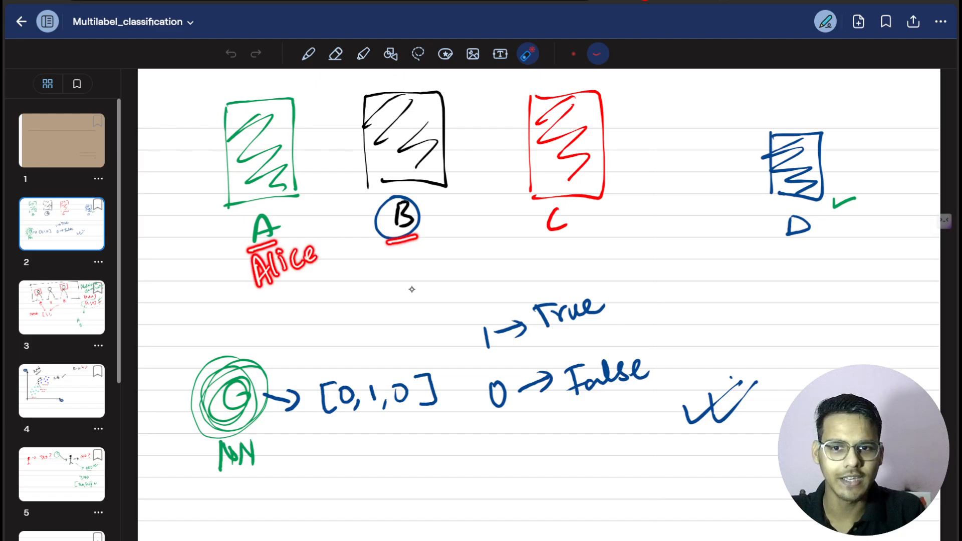
{"action": "type", "text": "Bob"}
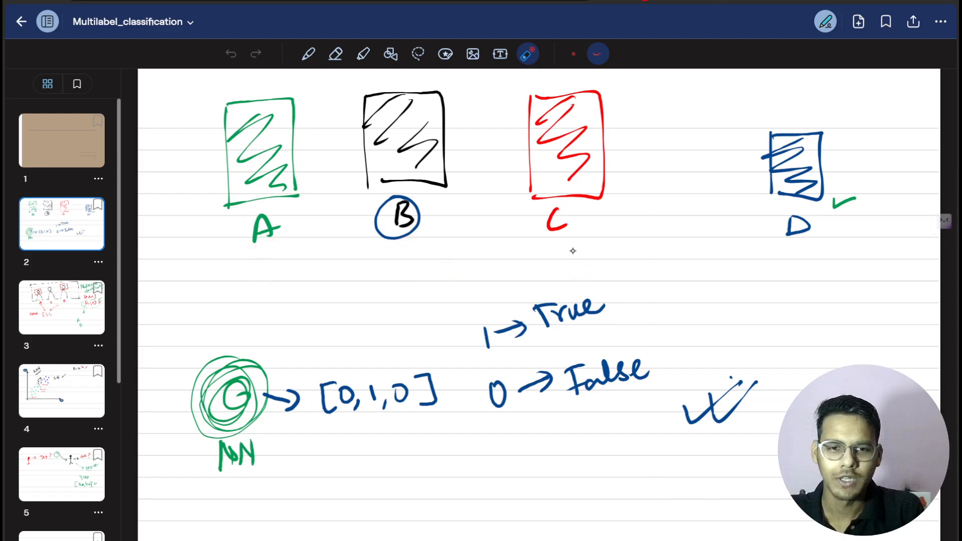
{"action": "left_click_drag", "start_coordinate": [555, 257], "coordinate": [613, 245]}
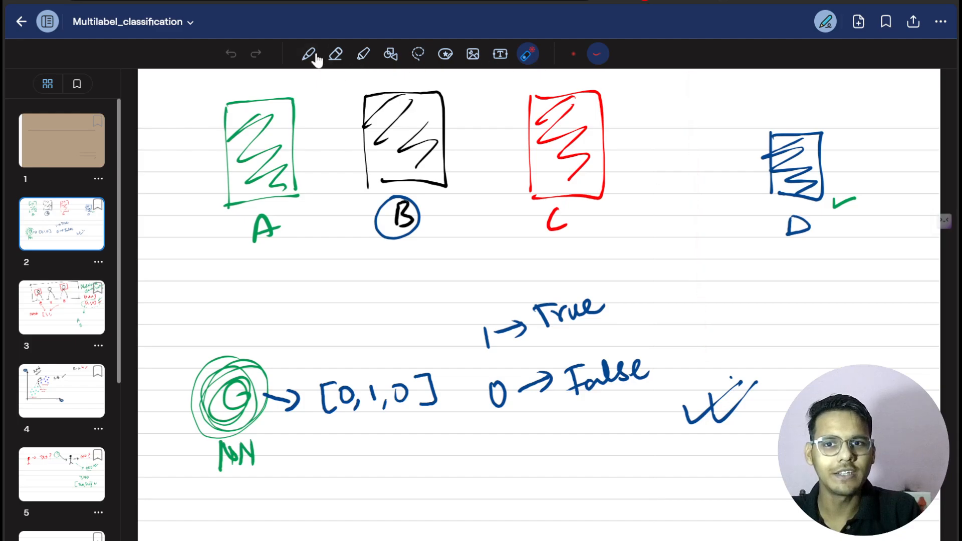
{"action": "left_click_drag", "start_coordinate": [695, 107], "coordinate": [721, 523]}
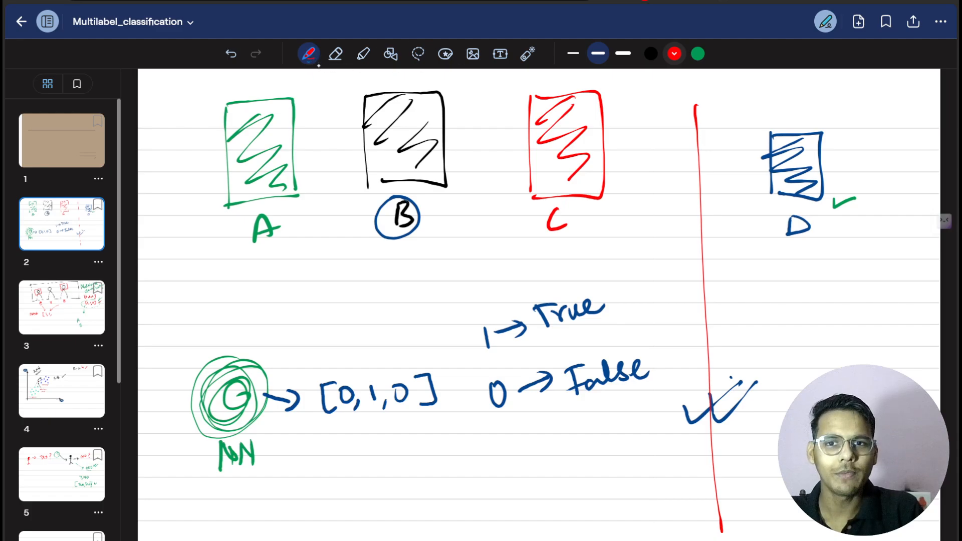
- Erase the D label and its check marks, then write red A, B, C above the [0,1,0] vector
{"action": "left_click", "coordinate": [528, 54]}
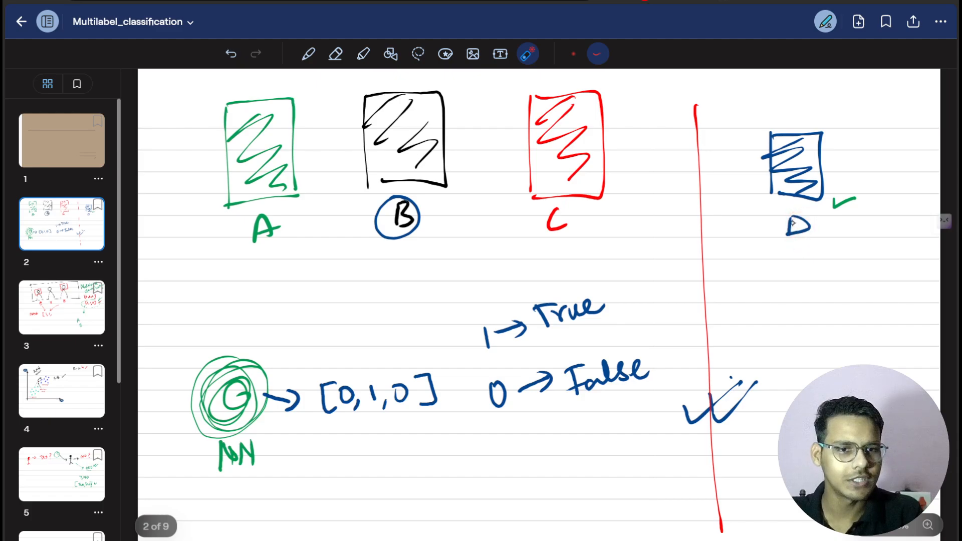
{"action": "left_click", "coordinate": [336, 54]}
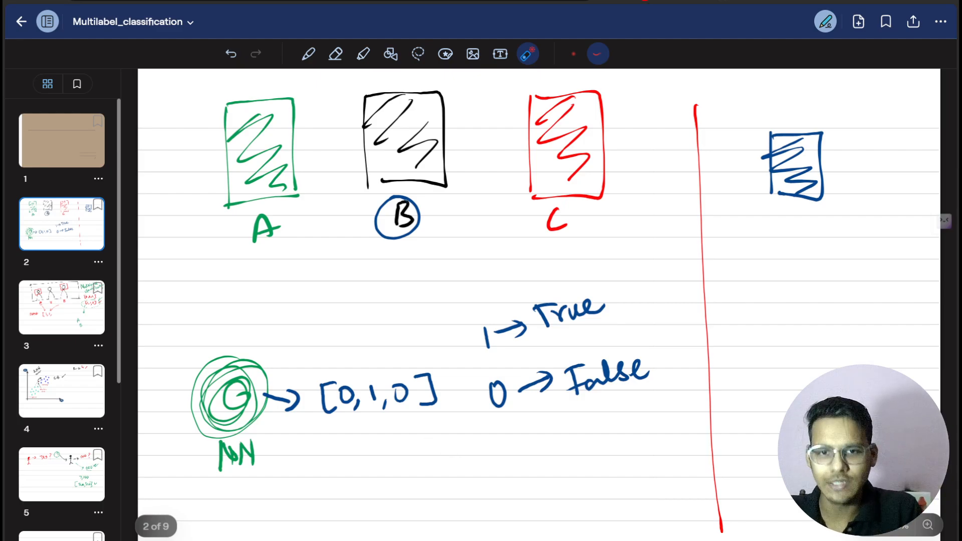
{"action": "left_click_drag", "start_coordinate": [368, 368], "coordinate": [386, 418]}
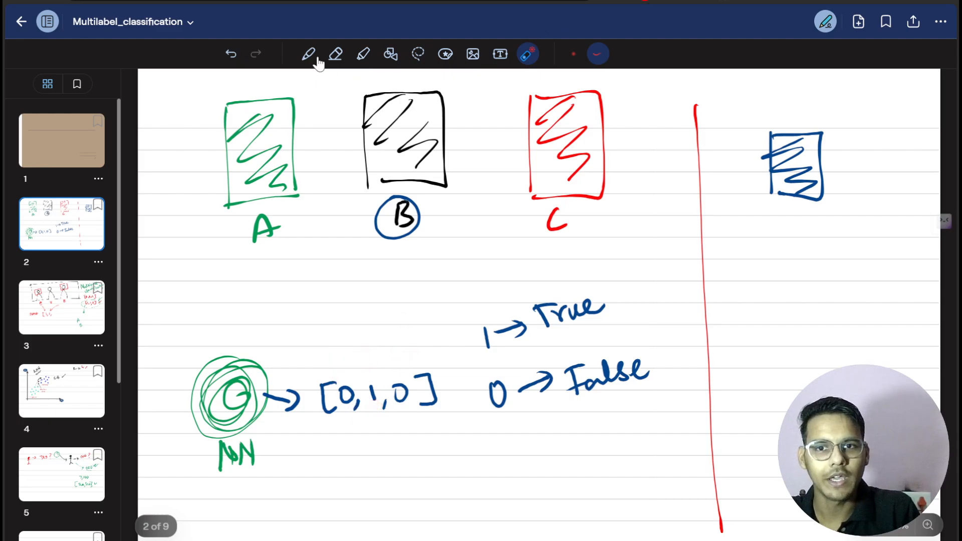
{"action": "left_click", "coordinate": [309, 54]}
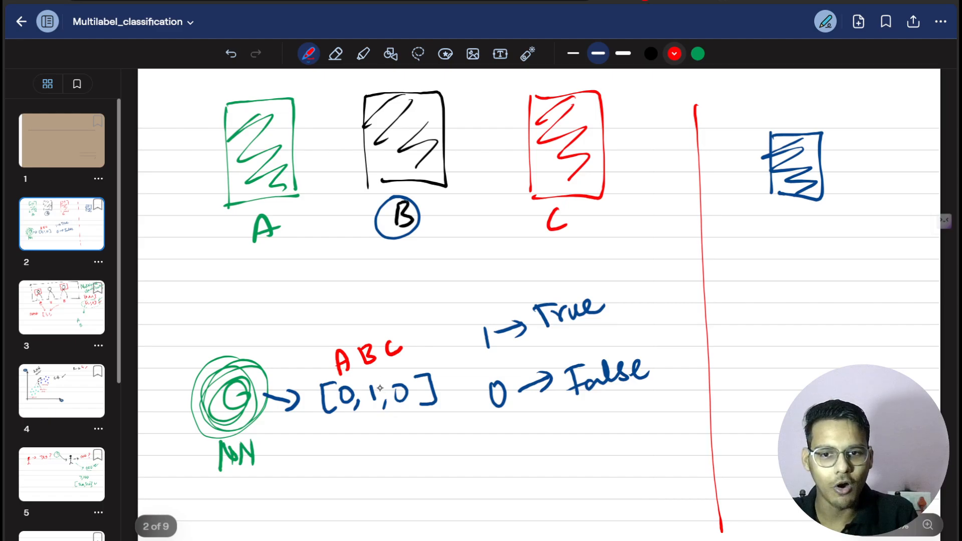
- Circle the middle 1, write [0,1,1] below, add B✓ C✓ right of the divider and underline the 0 → False
{"action": "left_click_drag", "start_coordinate": [371, 377], "coordinate": [377, 410]}
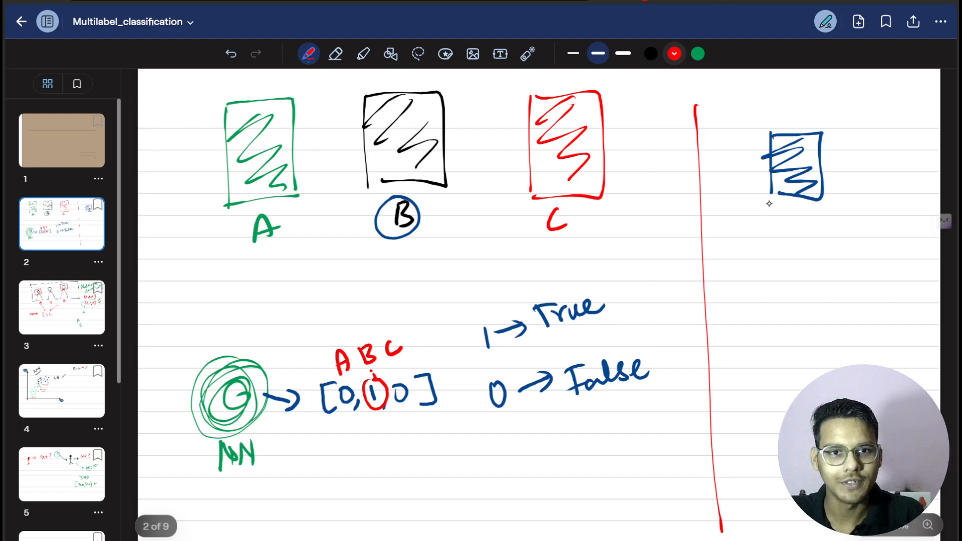
{"action": "left_click_drag", "start_coordinate": [337, 454], "coordinate": [343, 481]}
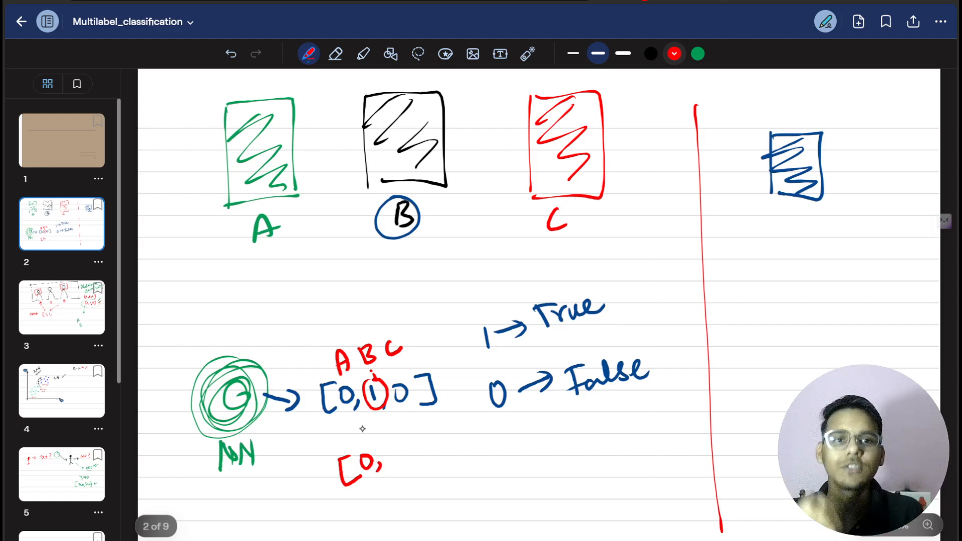
{"action": "left_click", "coordinate": [761, 261]}
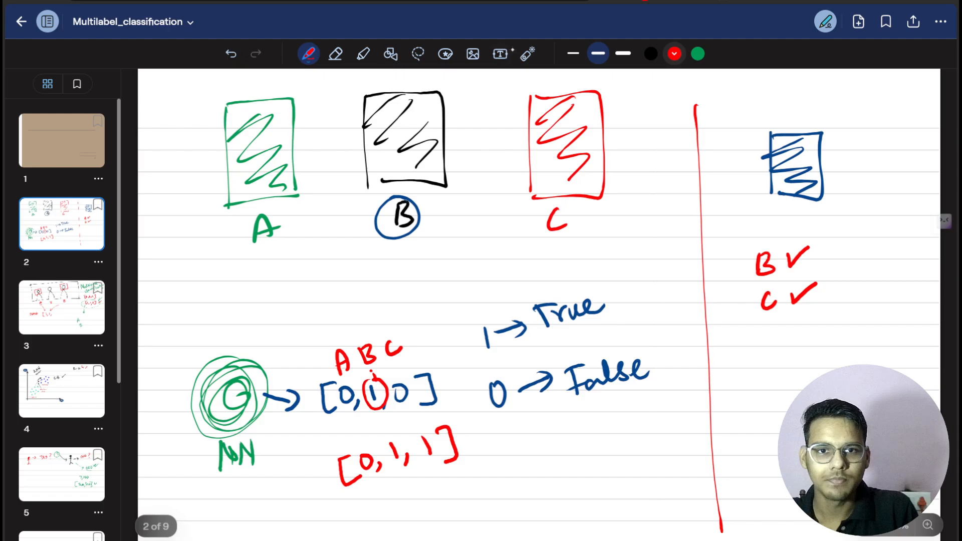
{"action": "left_click_drag", "start_coordinate": [476, 313], "coordinate": [491, 353]}
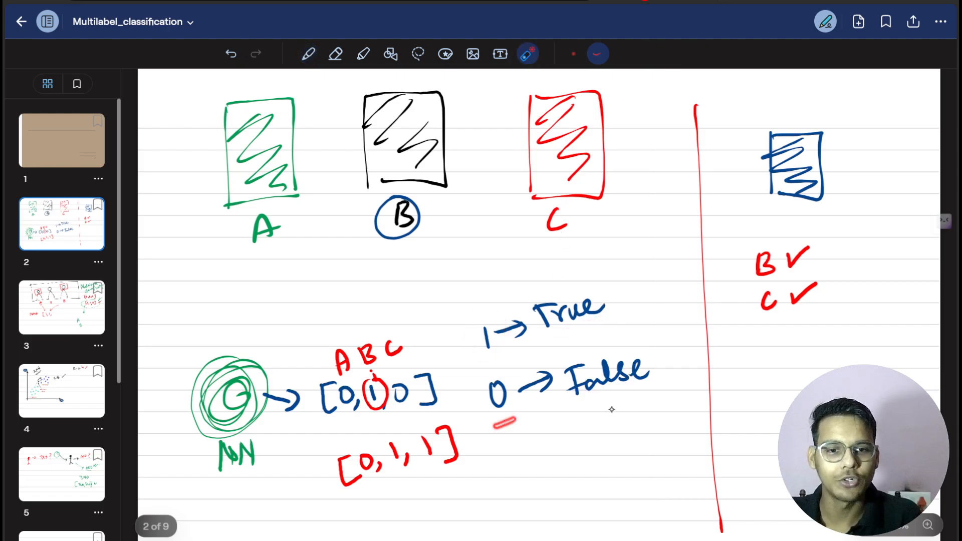
{"action": "left_click_drag", "start_coordinate": [665, 369], "coordinate": [708, 350]}
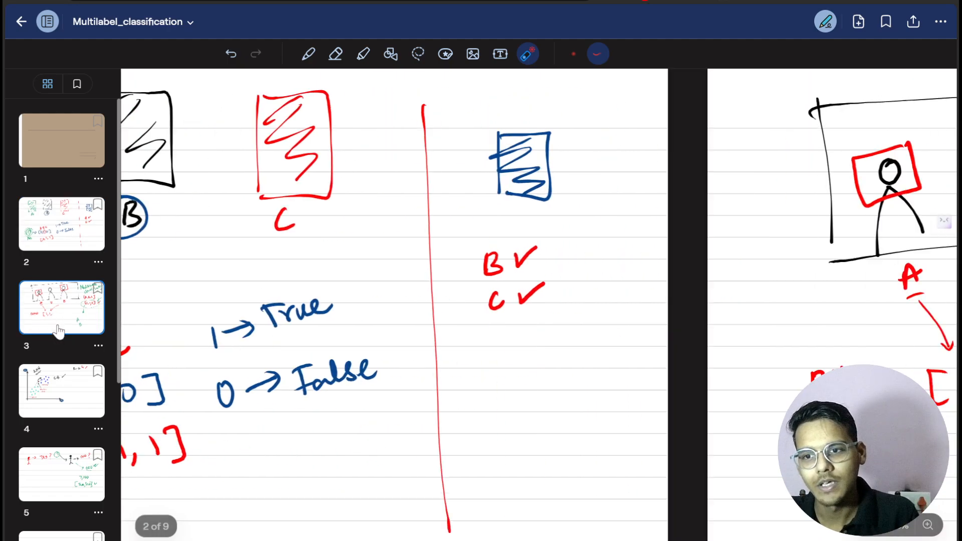
- Go to notes page 3 with the face-recognition diagram and output [1,1,0]
{"action": "left_click", "coordinate": [61, 307]}
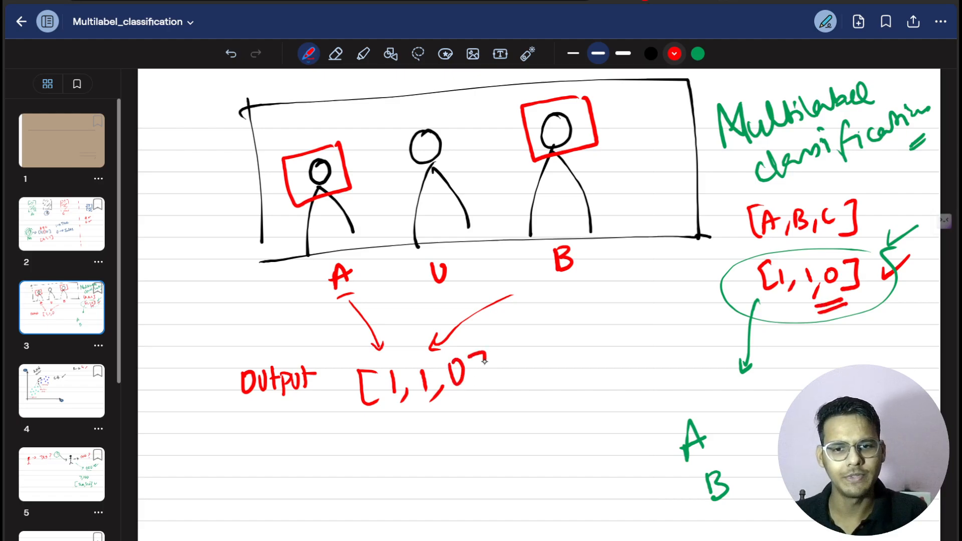
{"action": "left_click", "coordinate": [478, 375]}
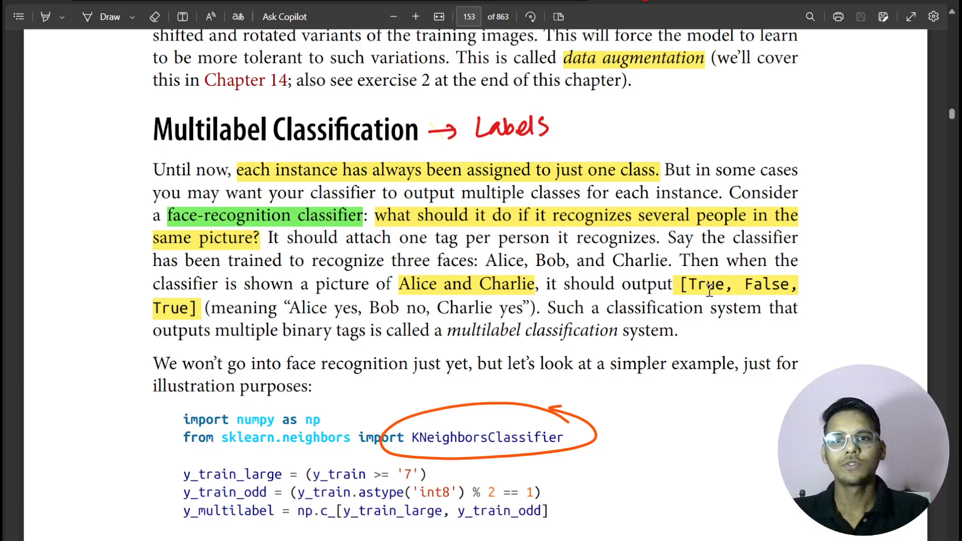
- Scroll the textbook PDF to page 153, the Multilabel Classification section
{"action": "scroll", "scroll_direction": "down", "scroll_amount": 3}
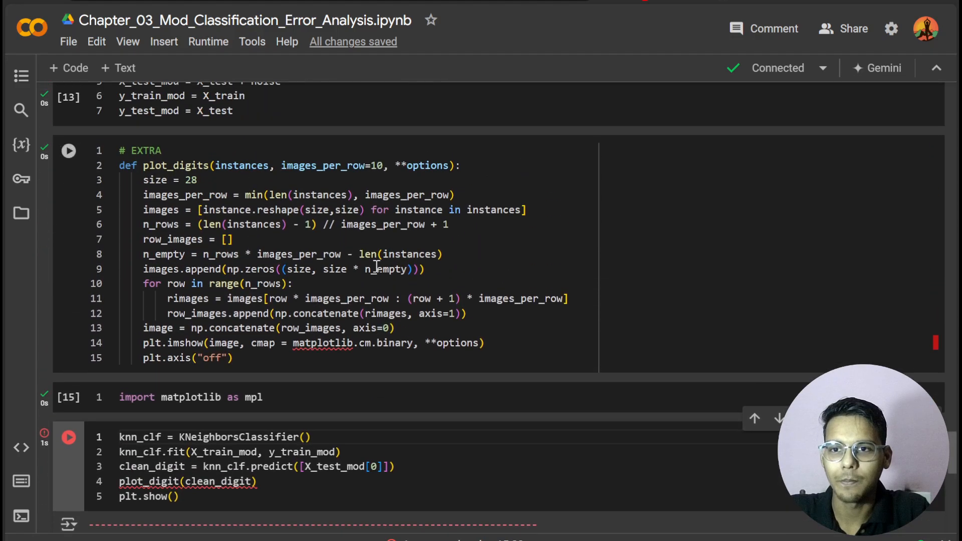
- Rename plot_digit to plot_digits in the KNN denoising cell and run it, hitting a NameError
{"action": "left_click", "coordinate": [69, 437]}
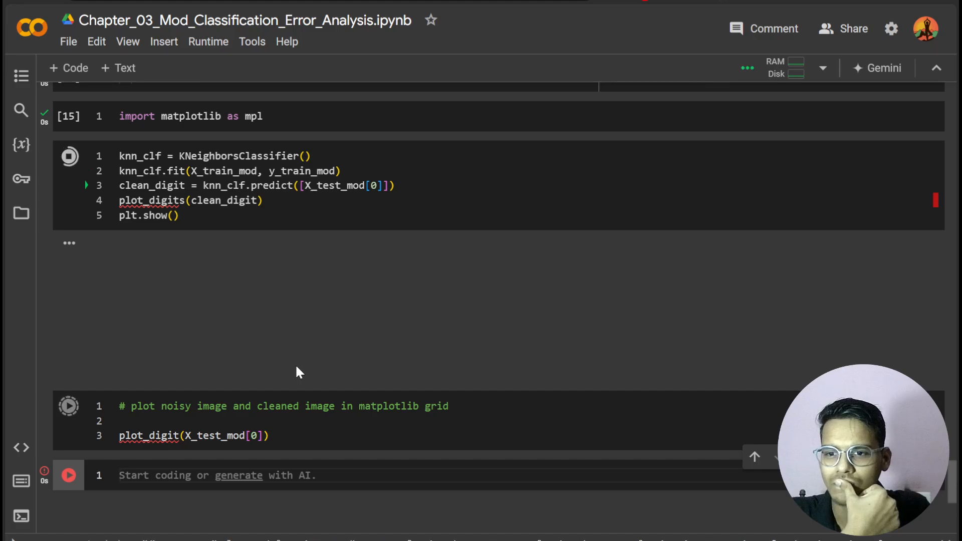
{"action": "left_click", "coordinate": [68, 156]}
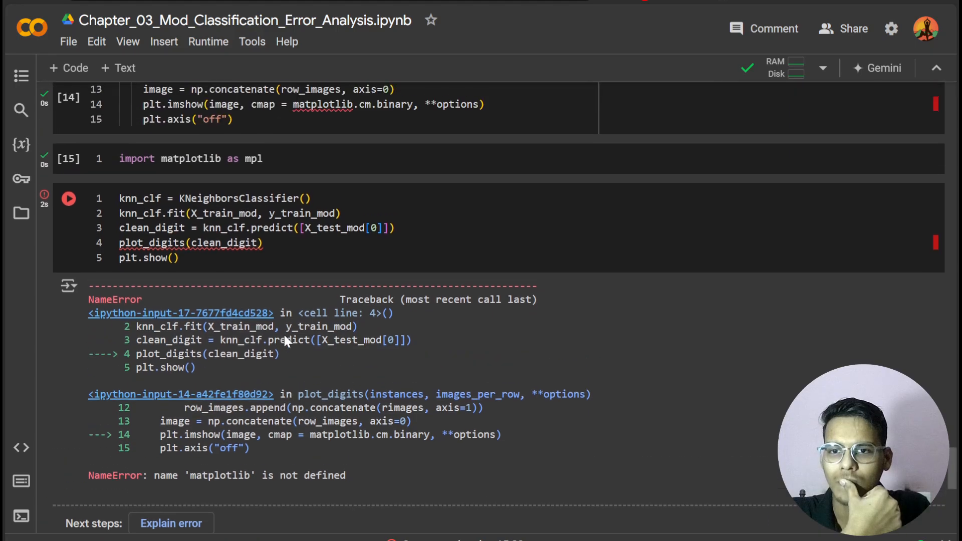
{"action": "scroll", "scroll_direction": "down", "scroll_amount": 3}
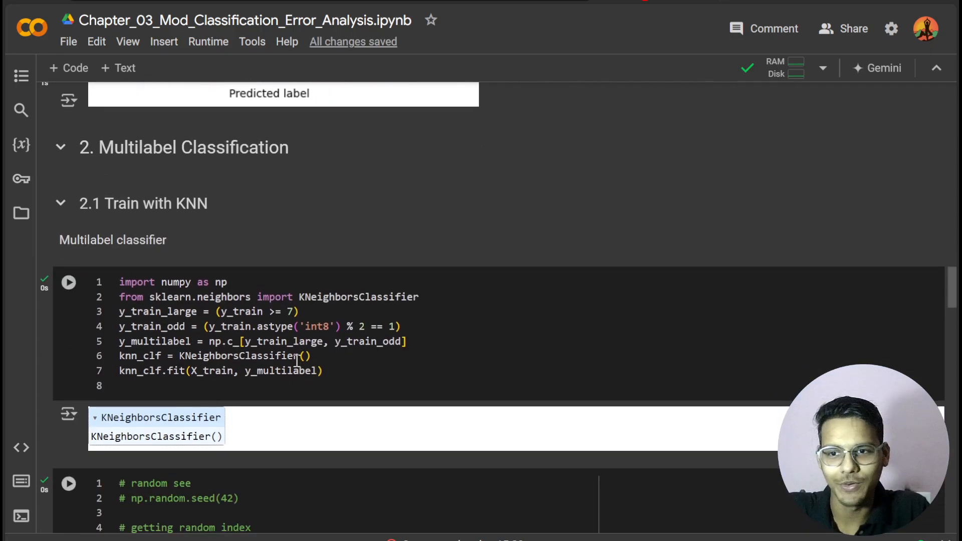
- Delete the empty line 8 from the 2.1 Train with KNN multilabel cell, leaving seven lines
{"action": "left_click", "coordinate": [178, 385]}
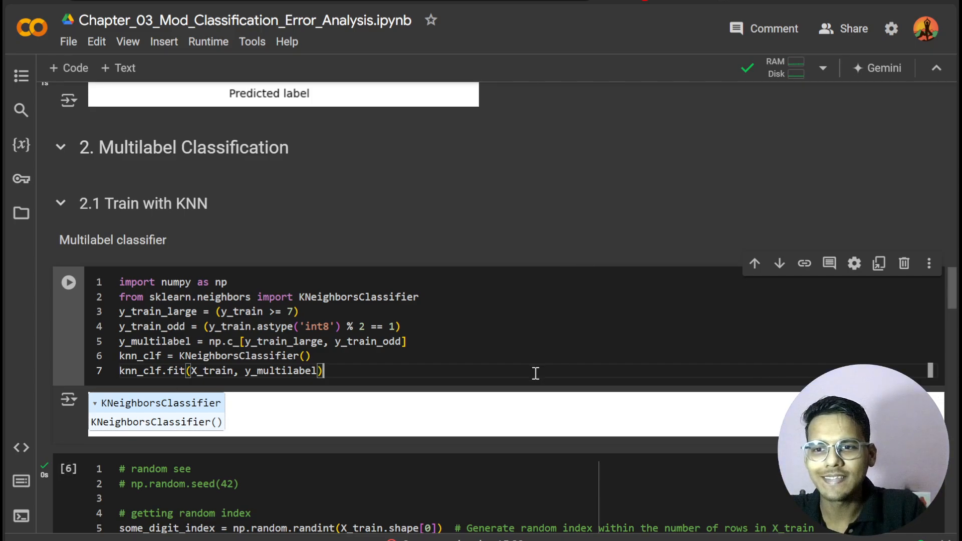
{"action": "scroll", "scroll_direction": "down", "scroll_amount": 3}
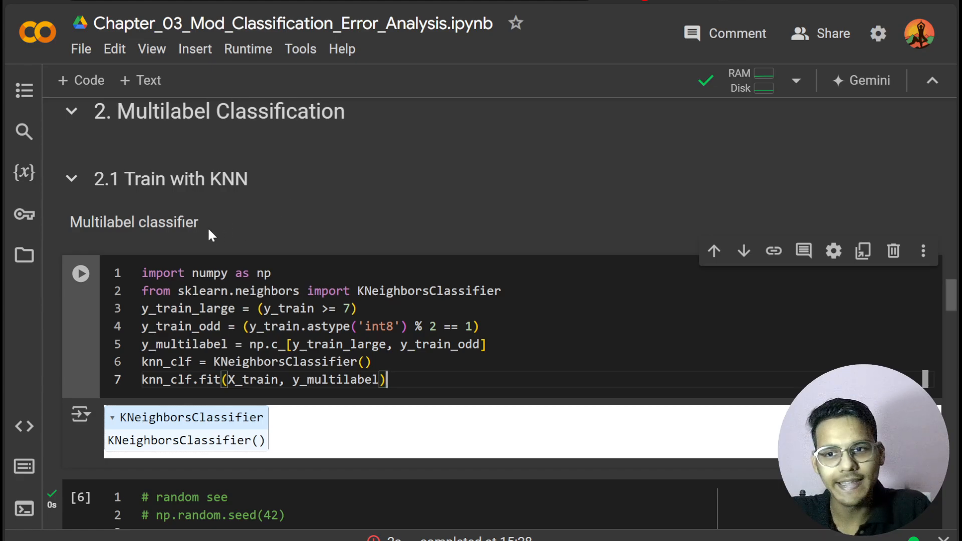
{"action": "mouse_move", "coordinate": [294, 285]}
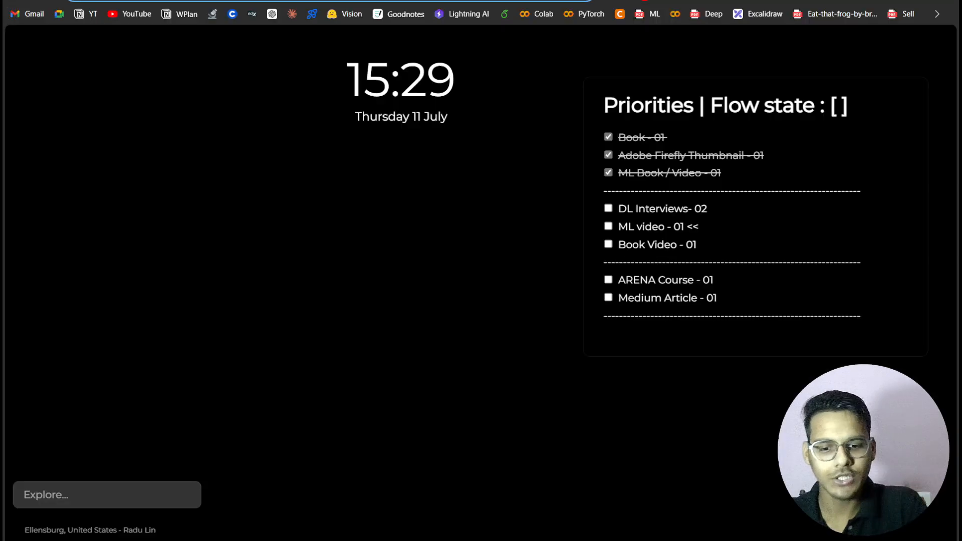
- Google 'knn classifier' and read the scikit-learn KNeighborsClassifier reference page
{"action": "type", "text": "knn classifier"}
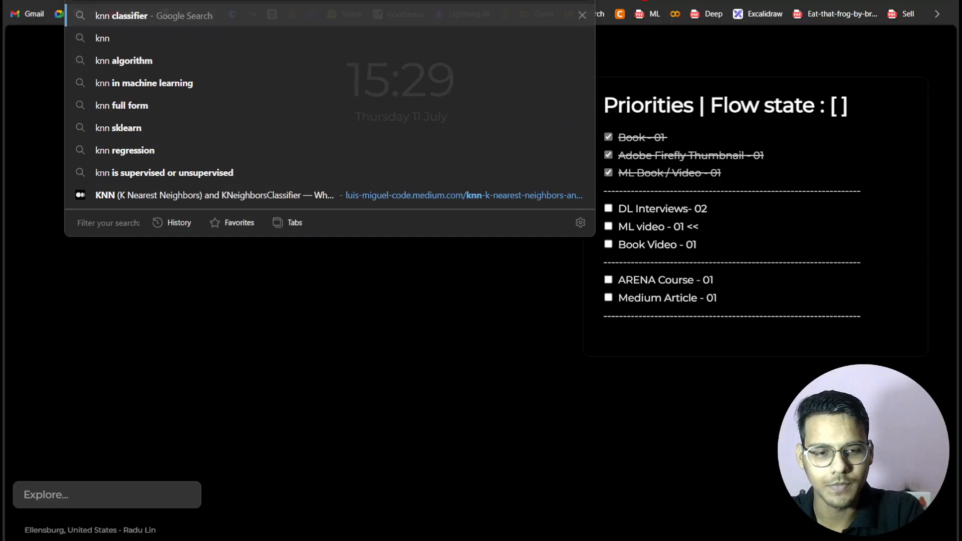
{"action": "key", "text": "Enter"}
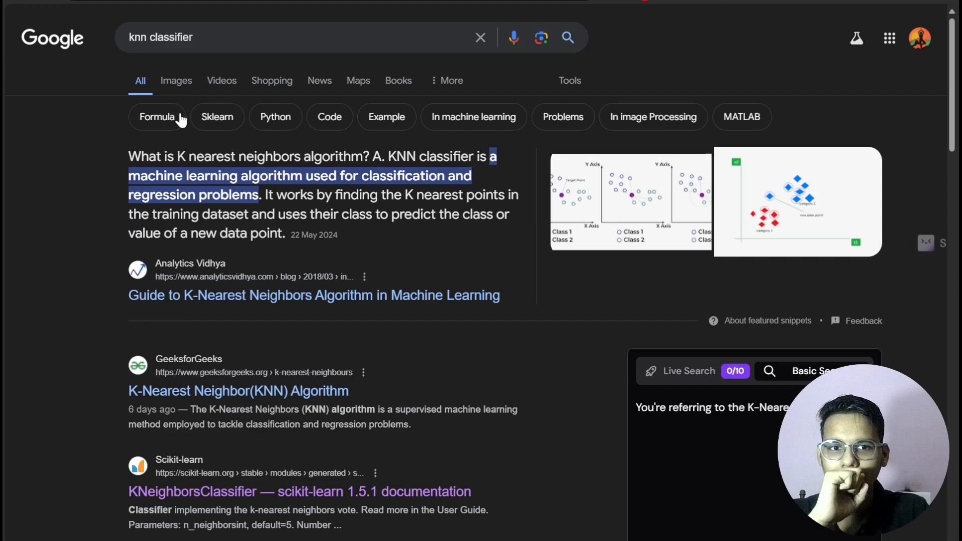
{"action": "left_click", "coordinate": [175, 80]}
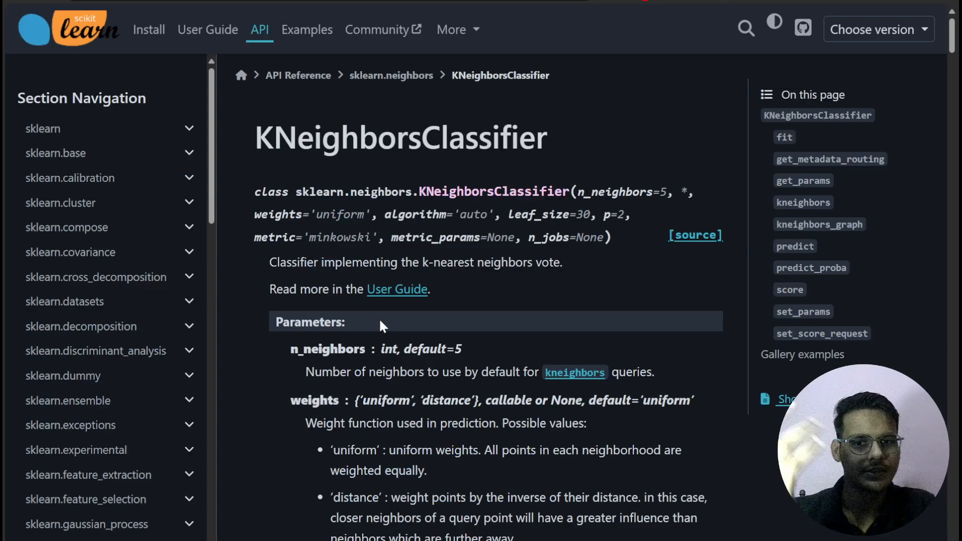
{"action": "scroll", "scroll_direction": "down", "scroll_amount": 3}
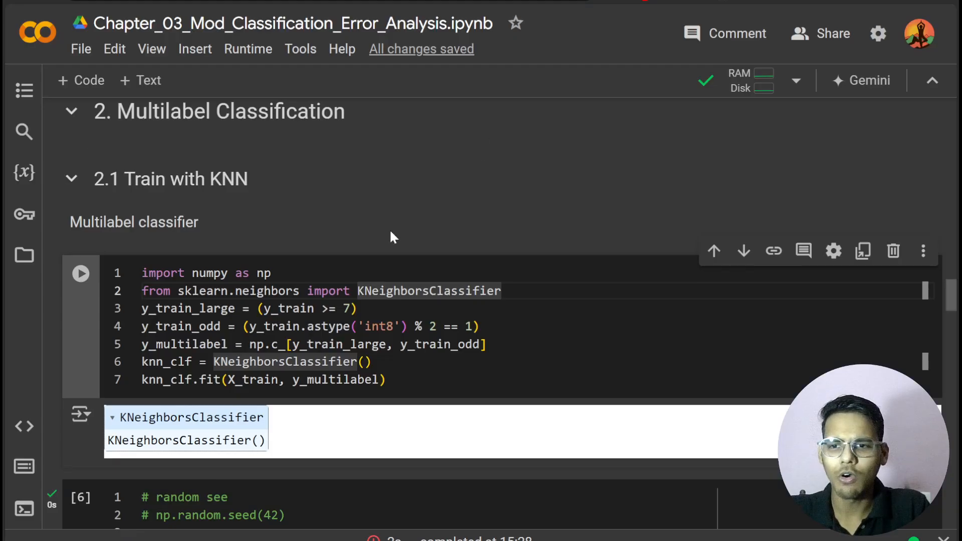
{"action": "scroll", "scroll_direction": "down", "scroll_amount": 3}
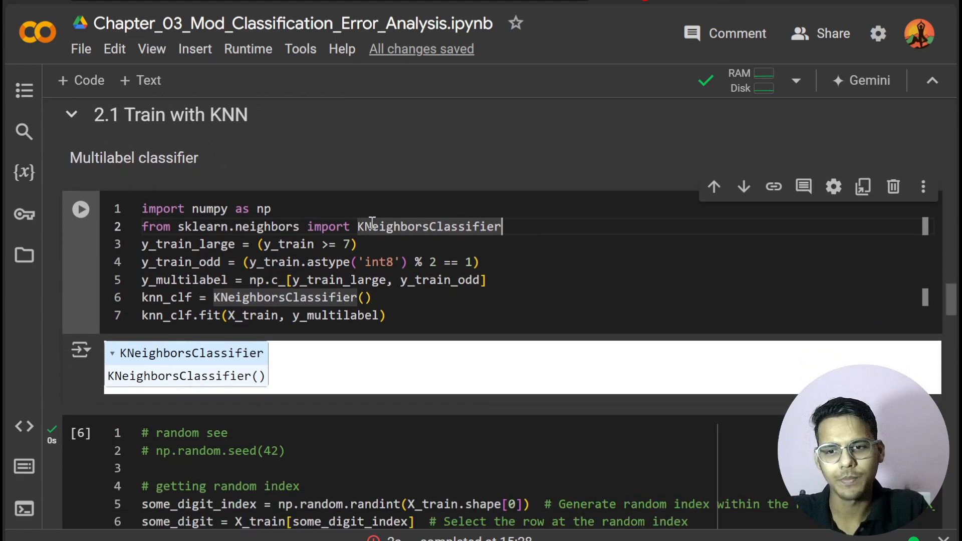
{"action": "scroll", "scroll_direction": "down", "scroll_amount": 3}
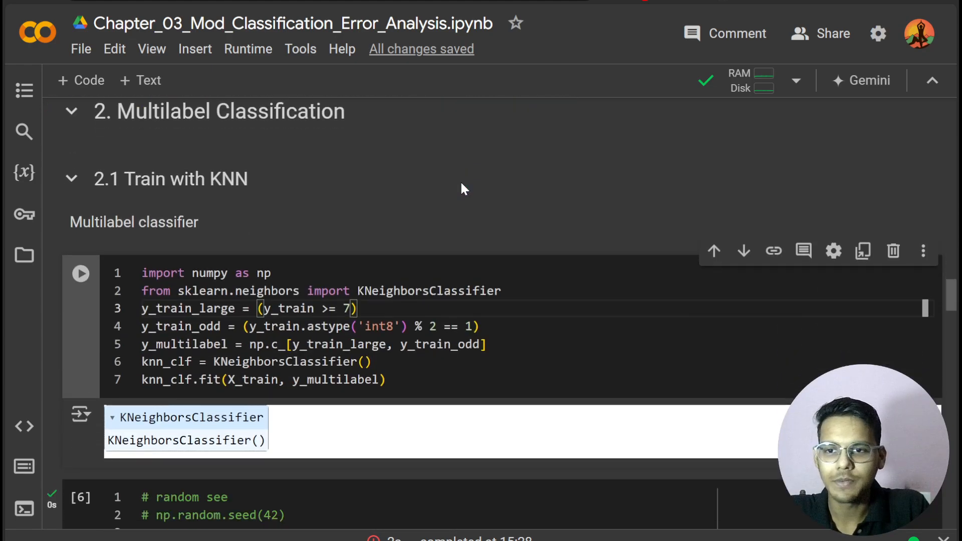
{"action": "scroll", "scroll_direction": "down", "scroll_amount": 3}
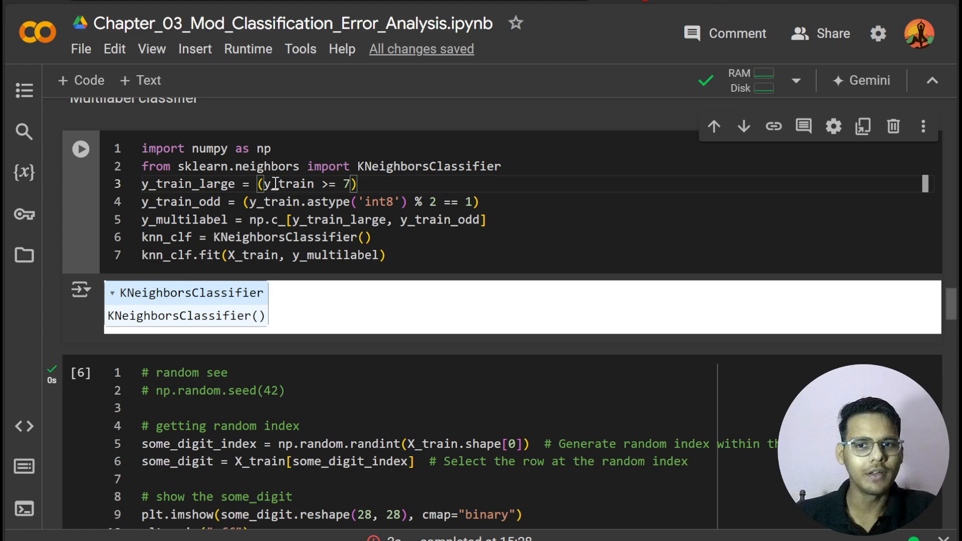
{"action": "mouse_move", "coordinate": [353, 184]}
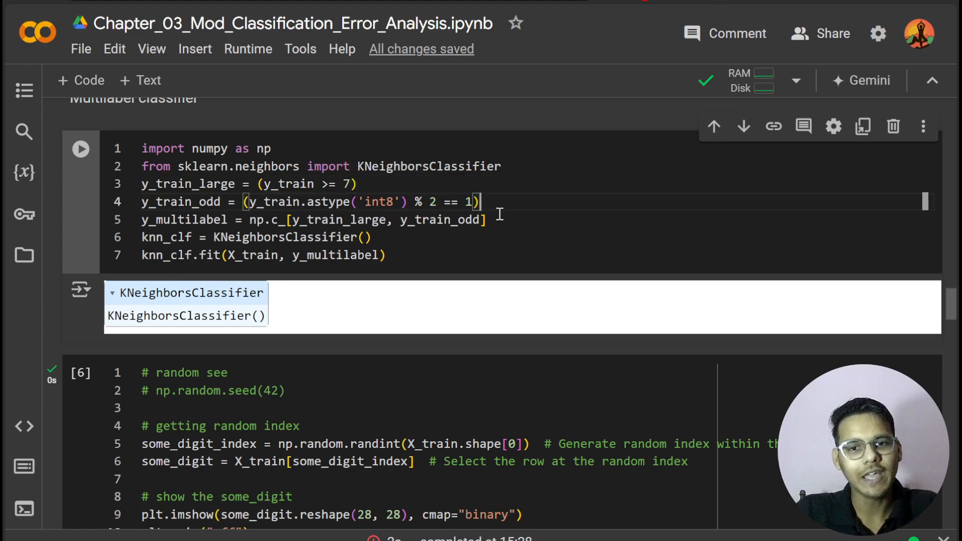
{"action": "mouse_move", "coordinate": [361, 319]}
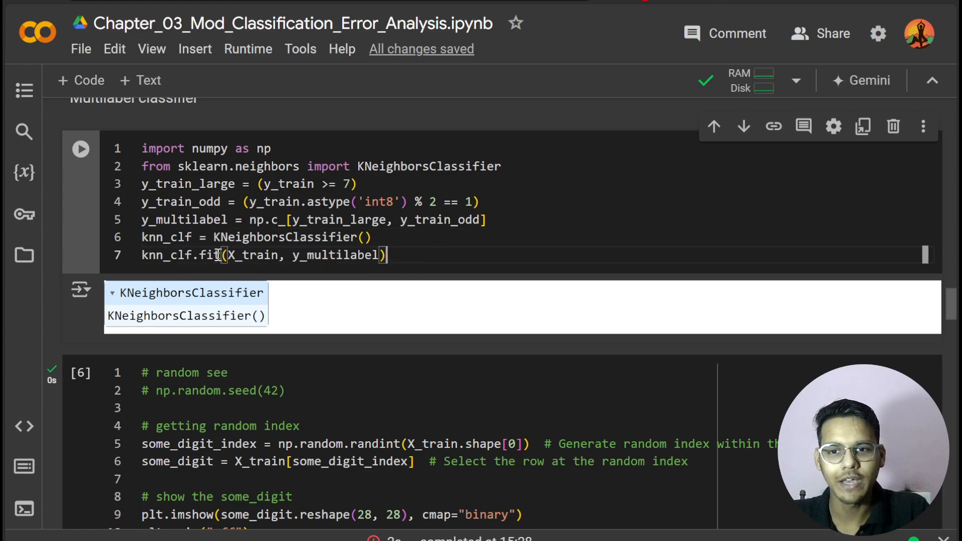
{"action": "scroll", "scroll_direction": "down", "scroll_amount": 3}
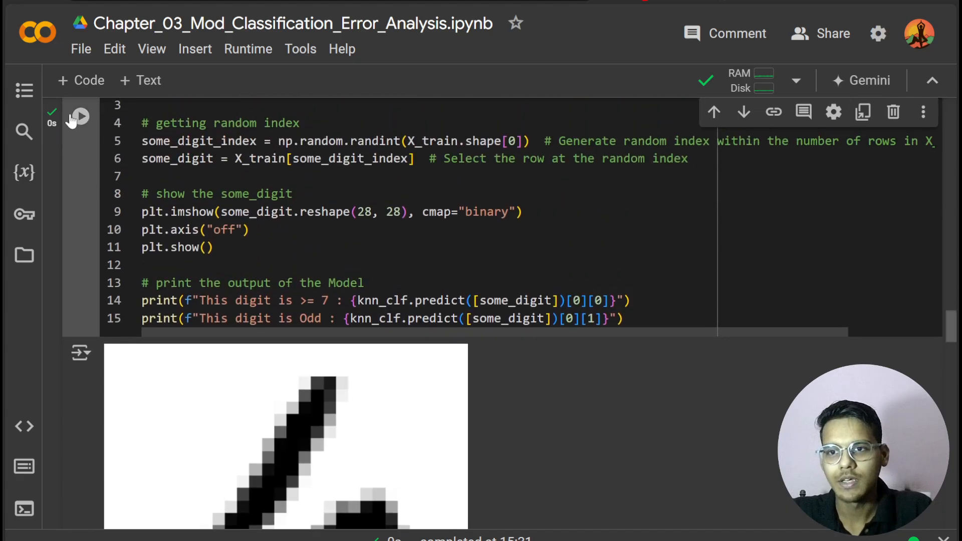
- Rerun the random-digit cell until a handwritten 7 appears, predicted as large and odd
{"action": "left_click", "coordinate": [79, 117]}
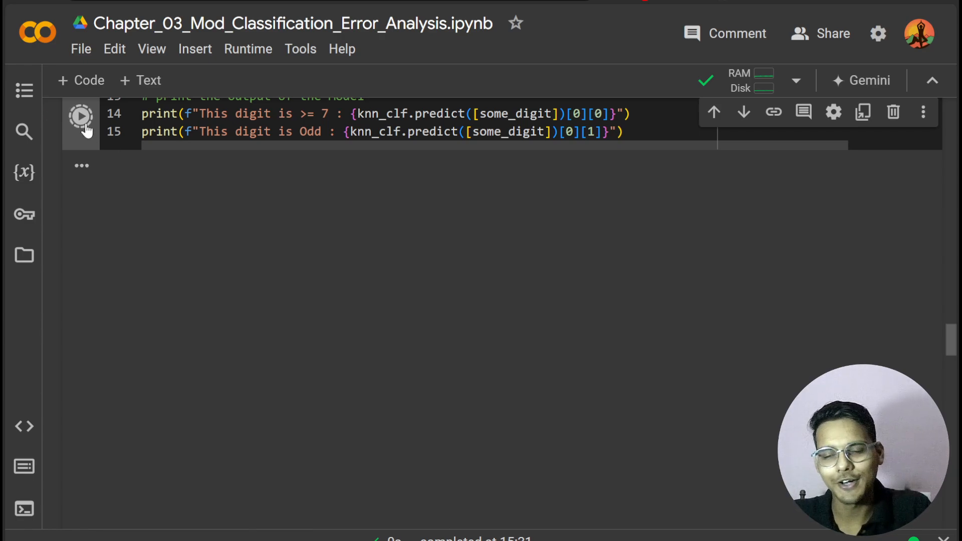
{"action": "left_click", "coordinate": [81, 115]}
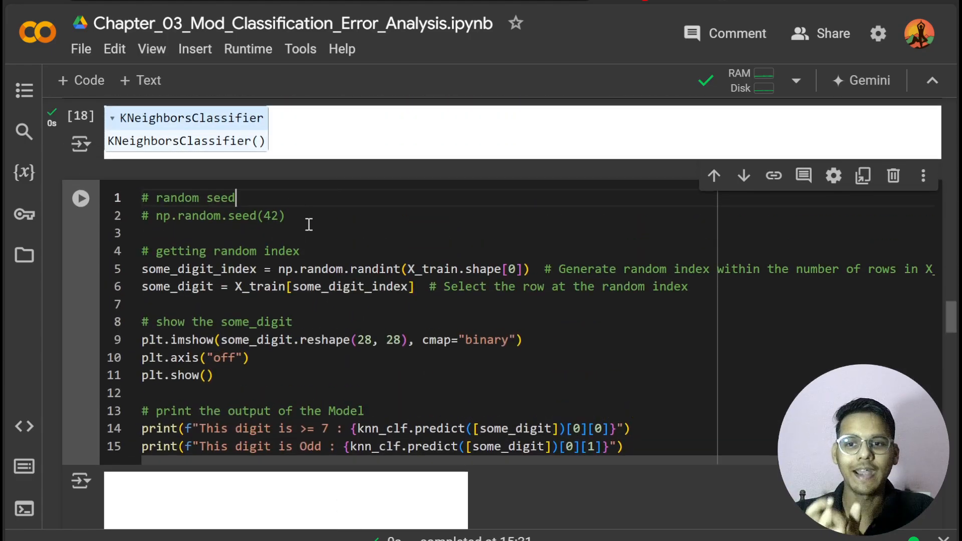
{"action": "left_click", "coordinate": [80, 197]}
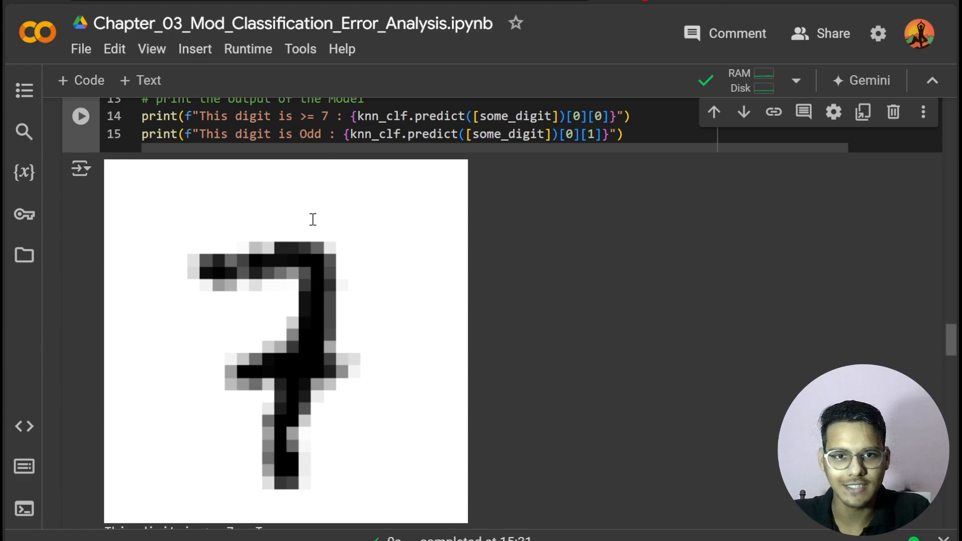
{"action": "scroll", "scroll_direction": "down", "scroll_amount": 3}
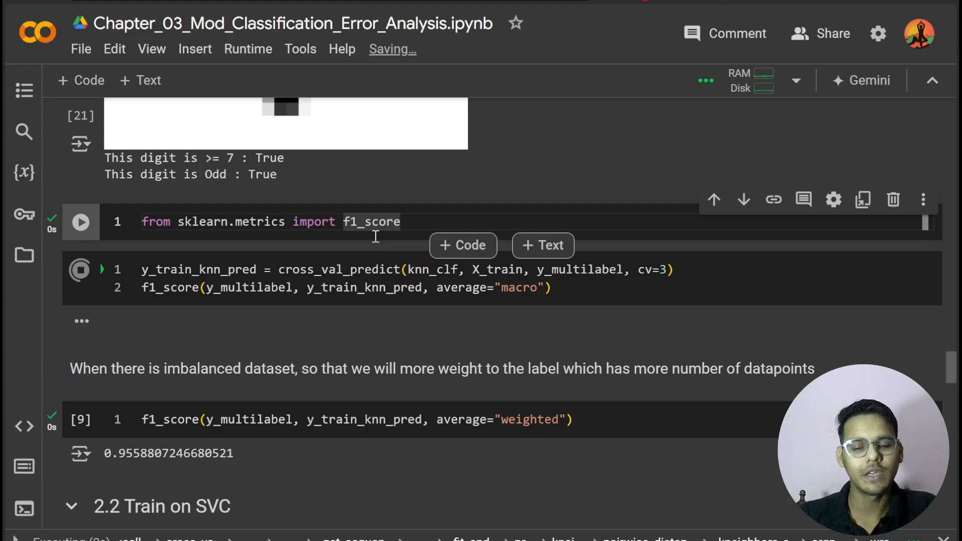
- Run the f1_score import and cross_val_predict with average="macro", scoring 0.9527
{"action": "double_click", "coordinate": [371, 221]}
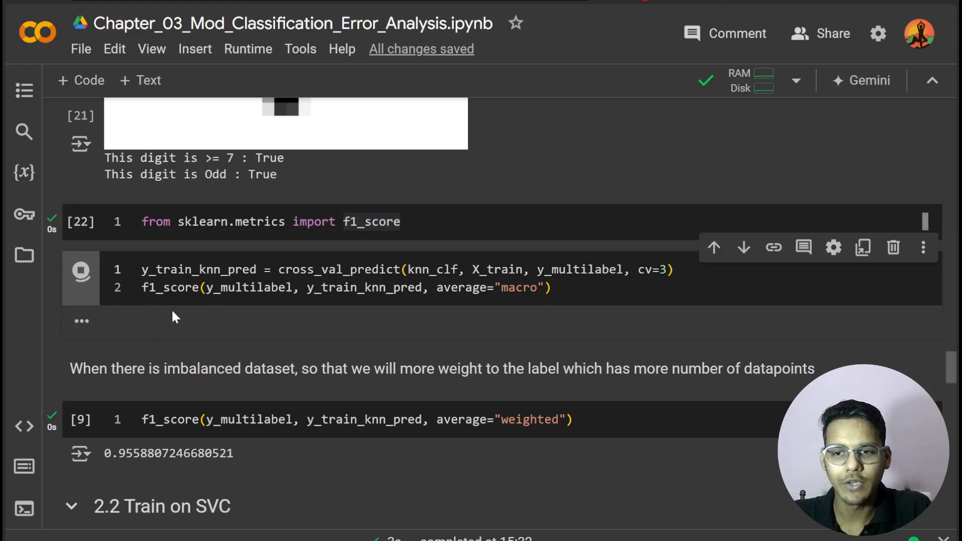
{"action": "scroll", "scroll_direction": "down", "scroll_amount": 3}
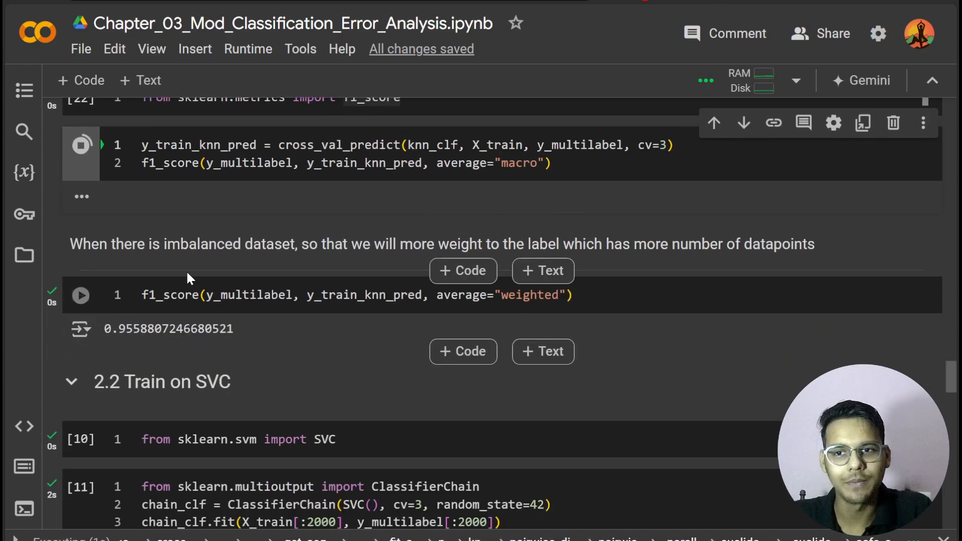
{"action": "left_click", "coordinate": [81, 145]}
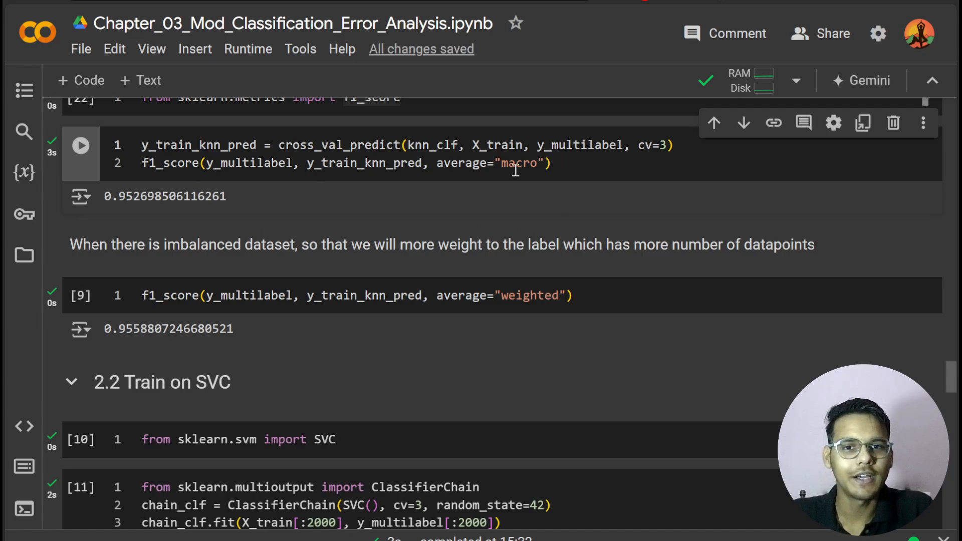
{"action": "double_click", "coordinate": [519, 163]}
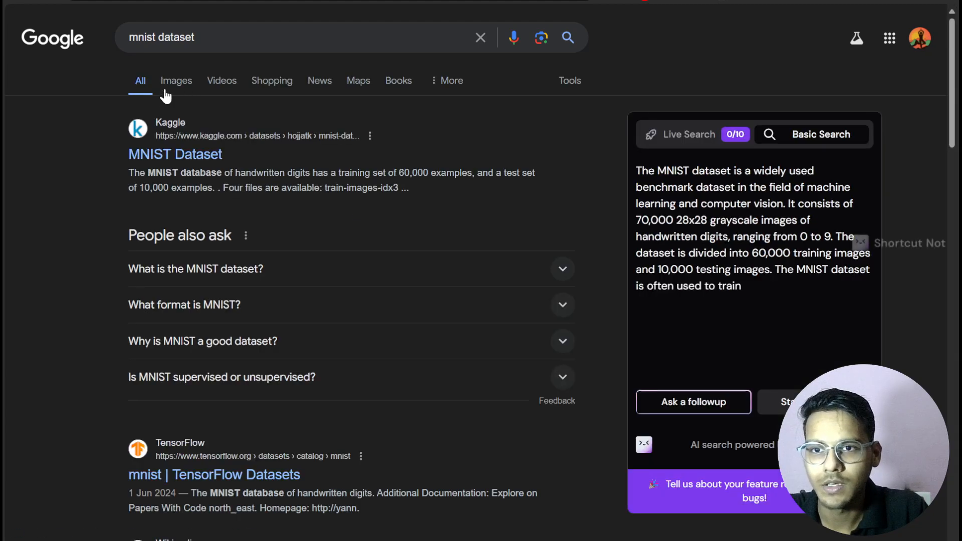
- Switch the "mnist dataset" search to image results and preview the Wikipedia digit grid
{"action": "left_click", "coordinate": [175, 80]}
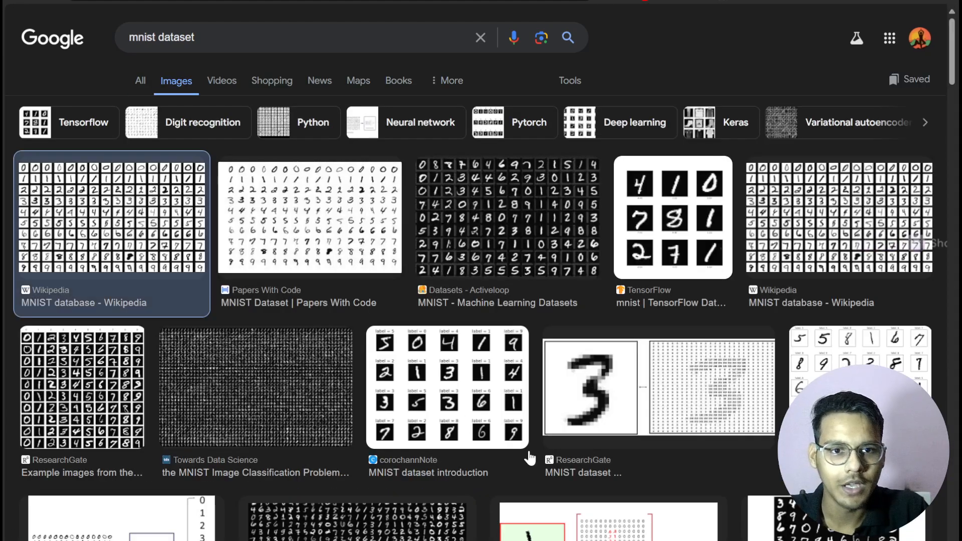
{"action": "left_click", "coordinate": [111, 216]}
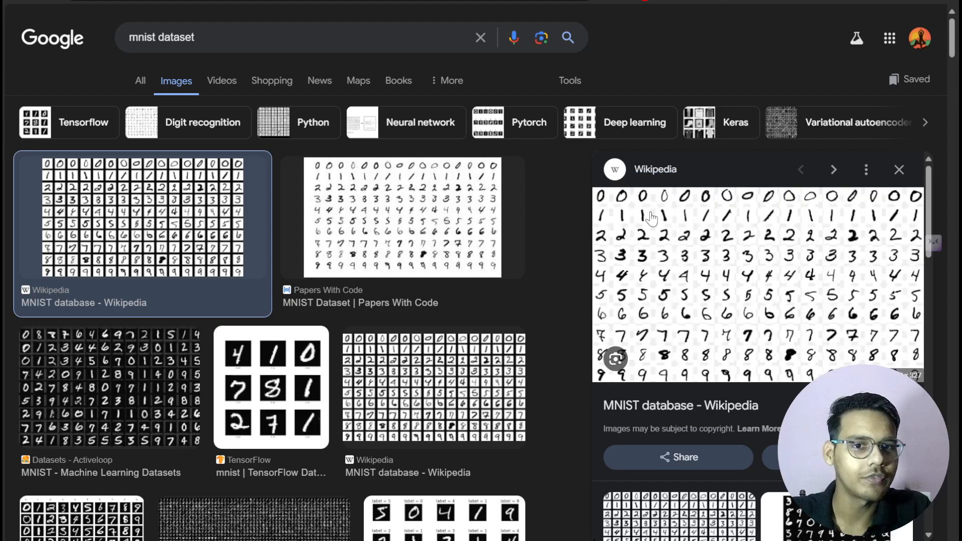
{"action": "mouse_move", "coordinate": [784, 310]}
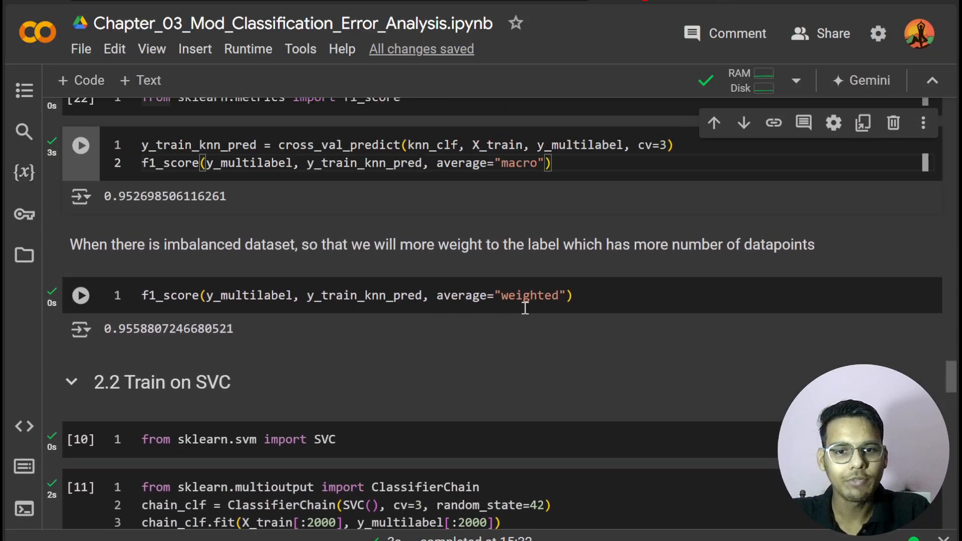
- Review the weighted F1 score of 0.9559, then run the "from sklearn.svm import SVC" cell
{"action": "double_click", "coordinate": [530, 295]}
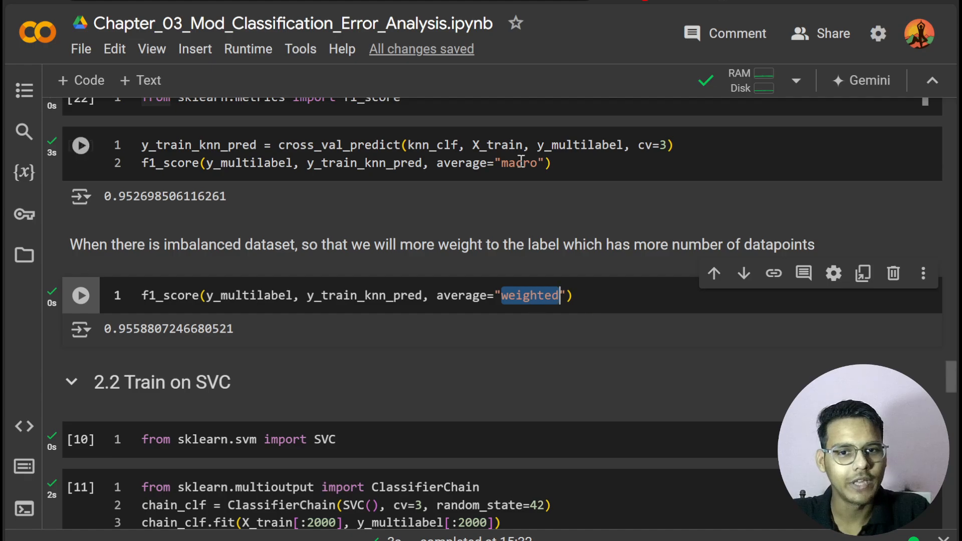
{"action": "left_click", "coordinate": [579, 295]}
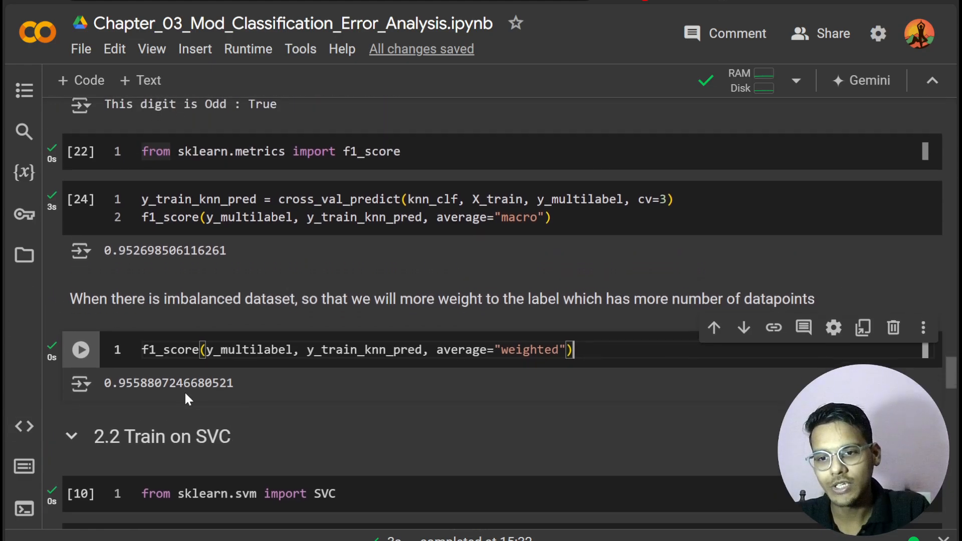
{"action": "scroll", "scroll_direction": "down", "scroll_amount": 3}
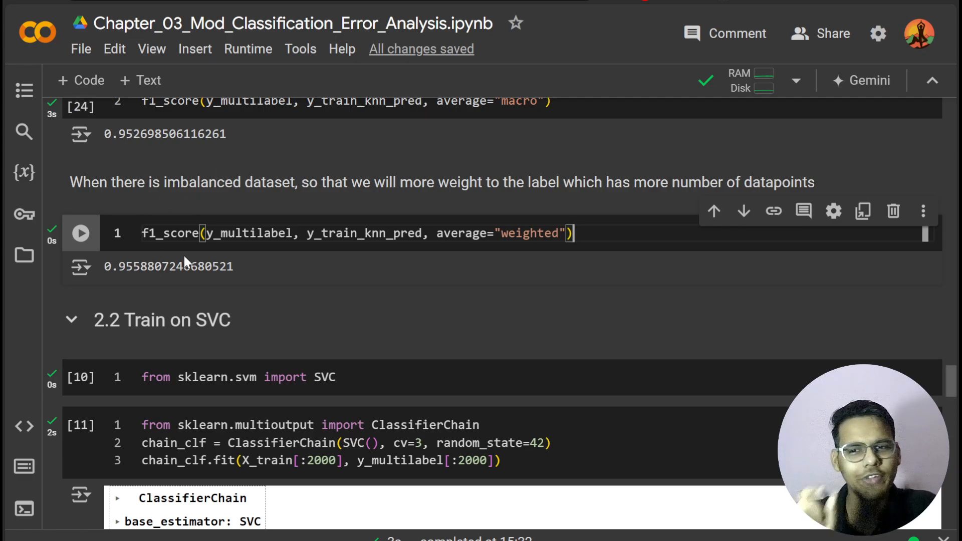
{"action": "mouse_move", "coordinate": [103, 246]}
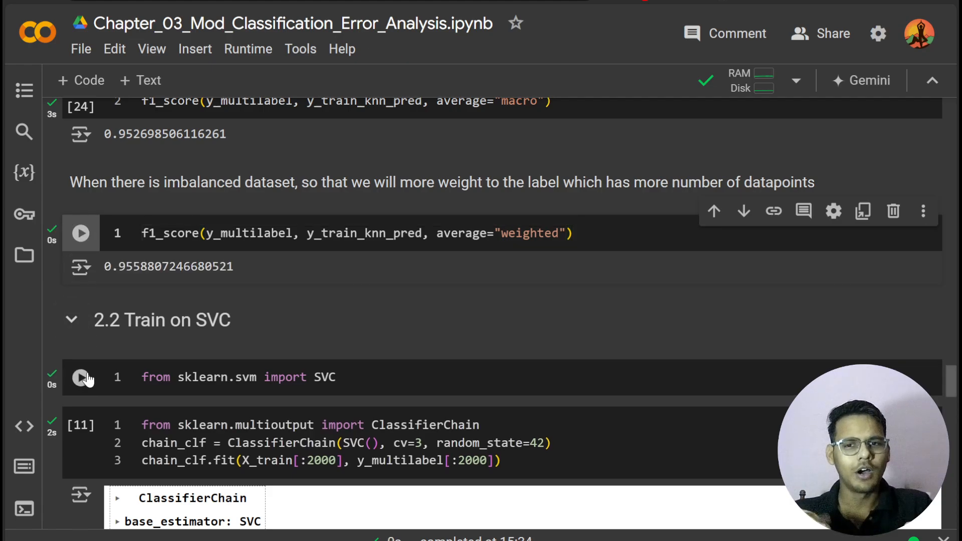
{"action": "left_click", "coordinate": [80, 376]}
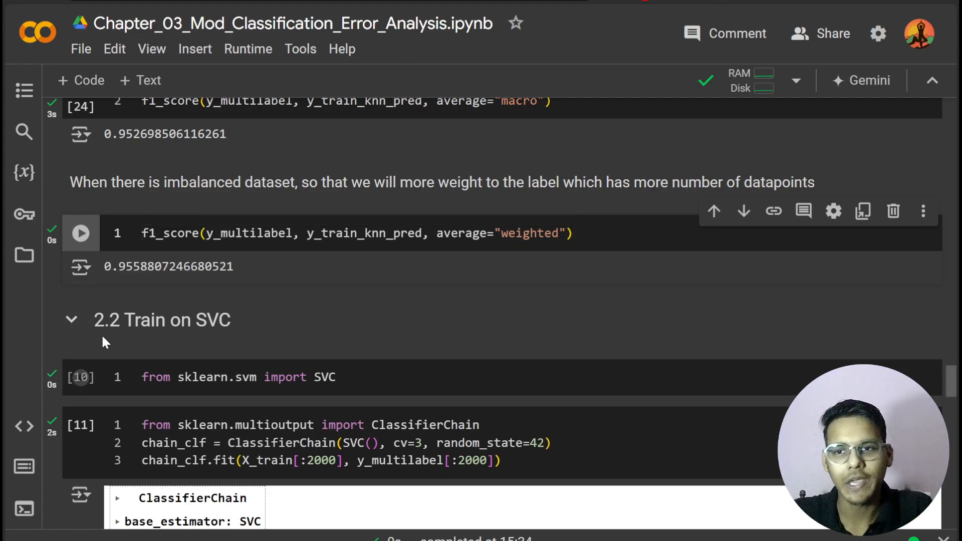
{"action": "scroll", "scroll_direction": "down", "scroll_amount": 3}
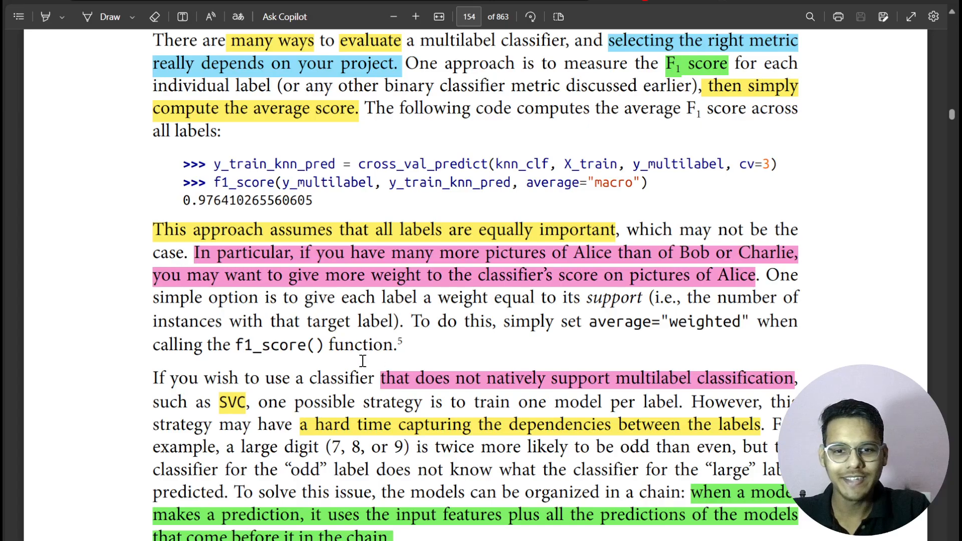
- Scroll the textbook PDF to the passage on macro versus weighted F1 averaging
{"action": "scroll", "scroll_direction": "down", "scroll_amount": 3}
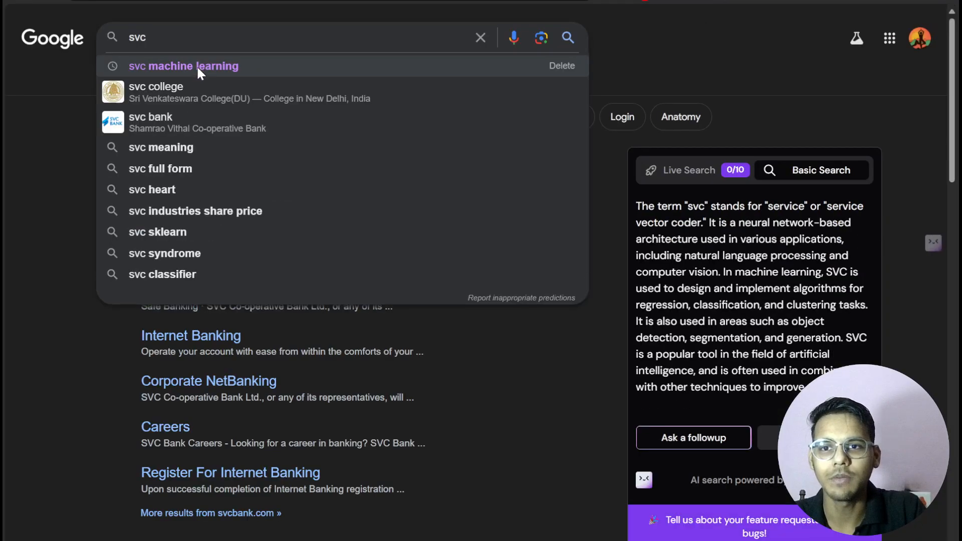
- Open the scikit-learn sklearn.svm.SVC documentation from the "svc" search results and read down it
{"action": "left_click", "coordinate": [183, 65]}
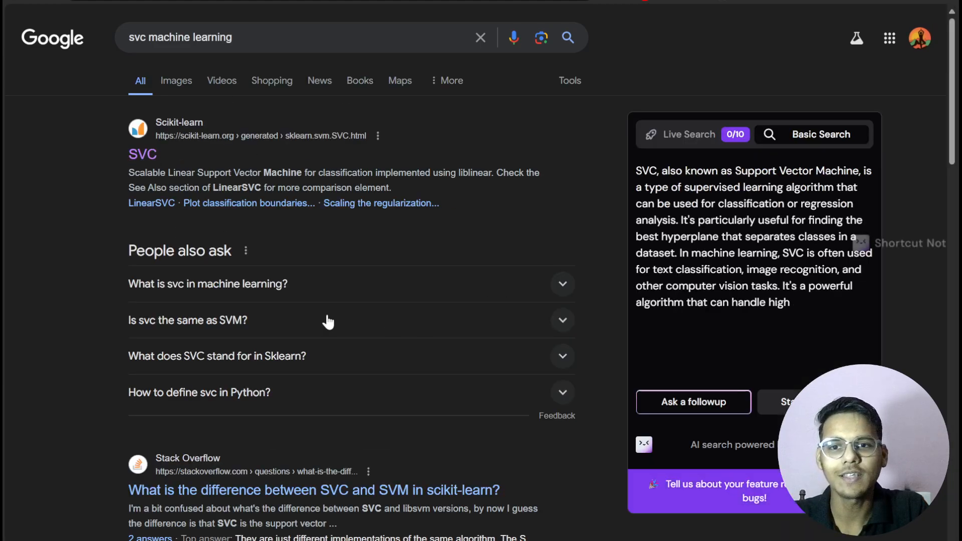
{"action": "left_click", "coordinate": [142, 154]}
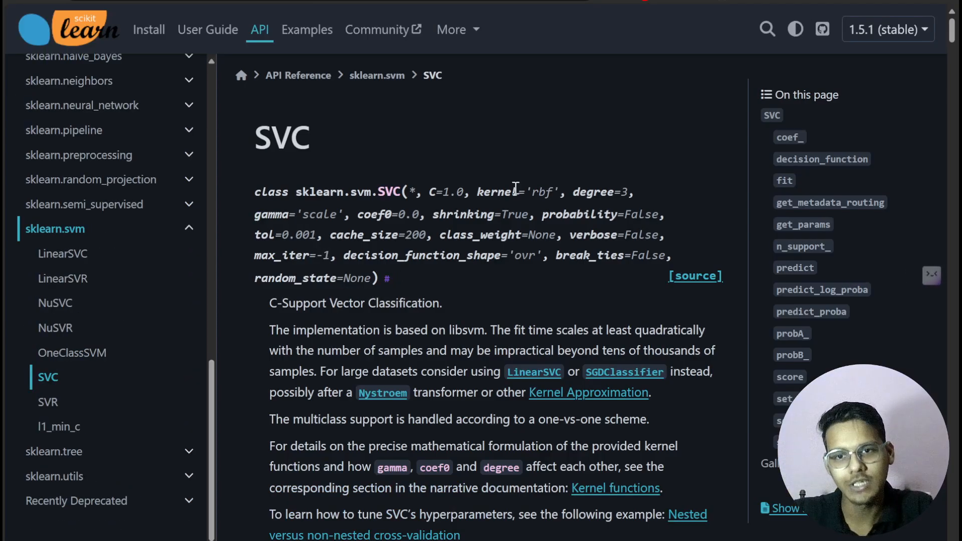
{"action": "scroll", "scroll_direction": "down", "scroll_amount": 3}
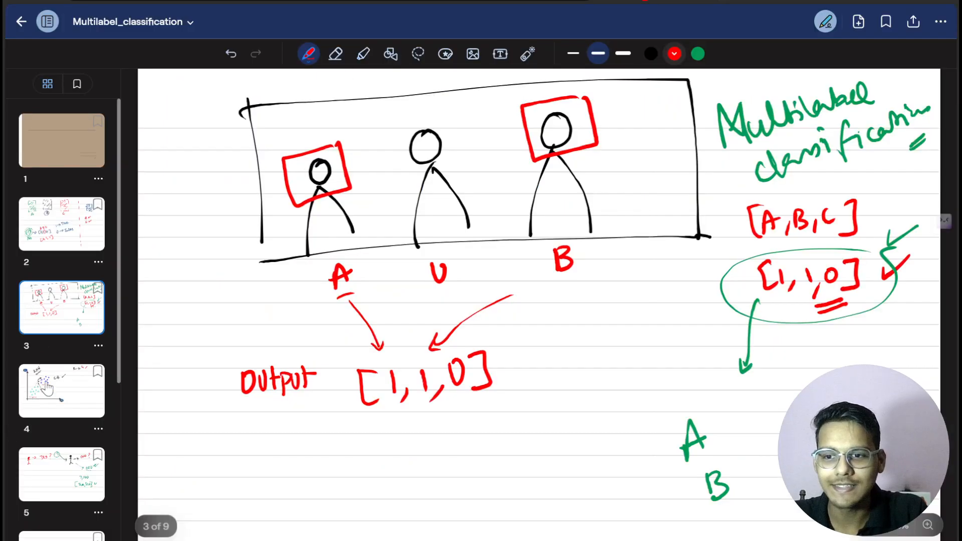
- Go to the KNN diagram page and point out the new data point and the Category B points with the laser pointer
{"action": "left_click", "coordinate": [62, 339]}
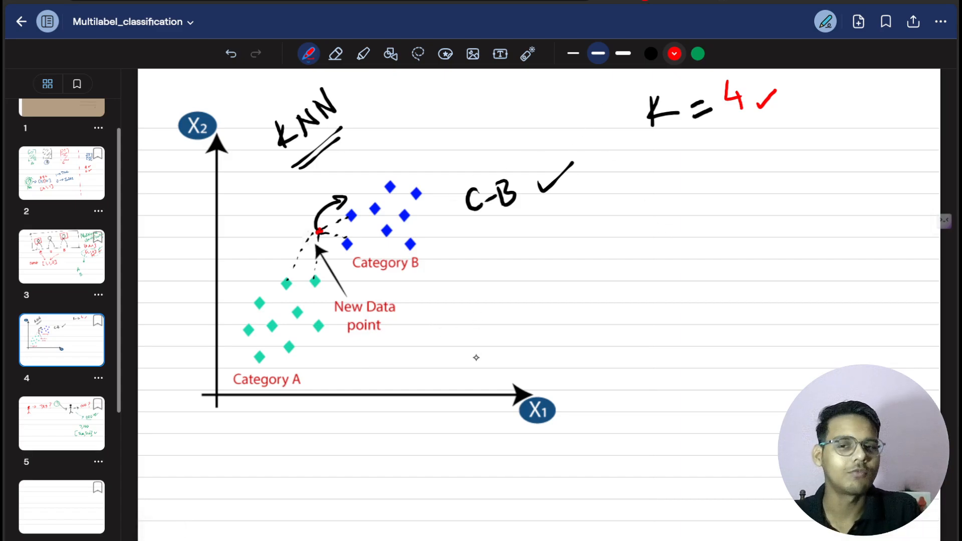
{"action": "mouse_move", "coordinate": [301, 337]}
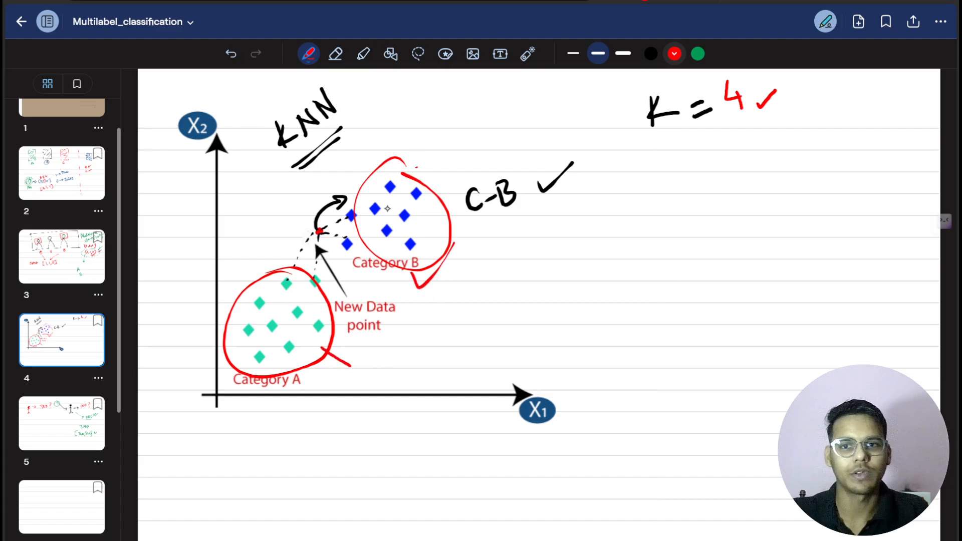
{"action": "left_click", "coordinate": [335, 54]}
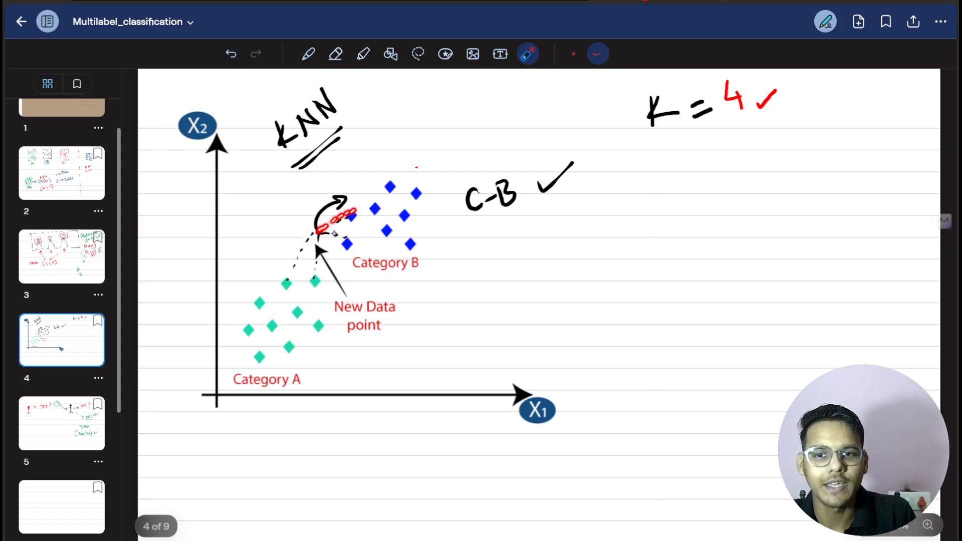
{"action": "left_click_drag", "start_coordinate": [323, 236], "coordinate": [316, 276]}
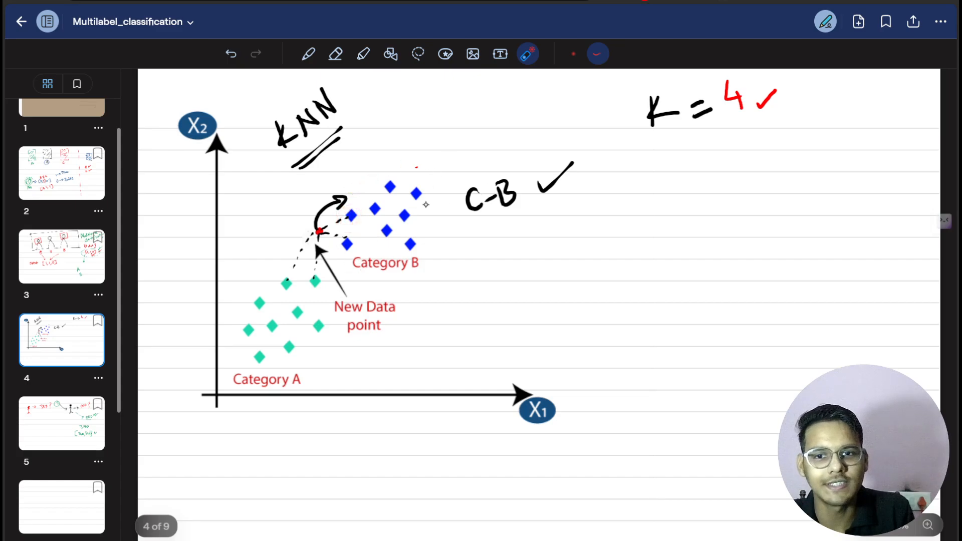
{"action": "left_click_drag", "start_coordinate": [319, 172], "coordinate": [381, 135]}
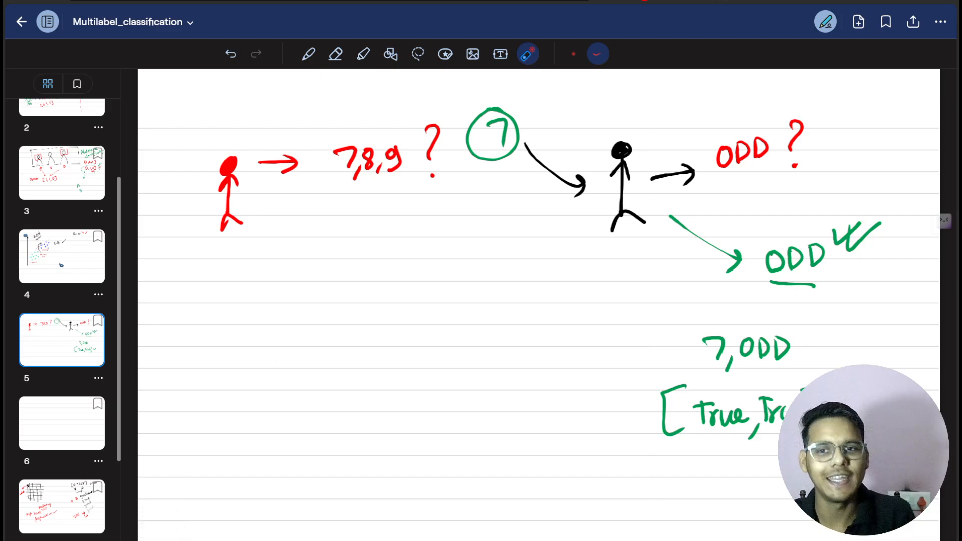
{"action": "mouse_move", "coordinate": [336, 54]}
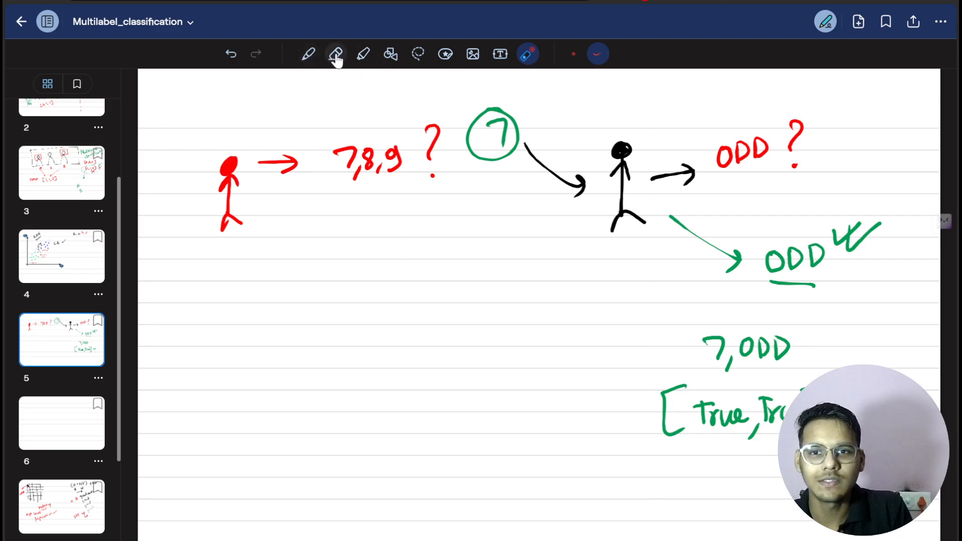
- Write the 'SVC' heading at the top left and point at the circled 7 prediction
{"action": "left_click", "coordinate": [309, 54]}
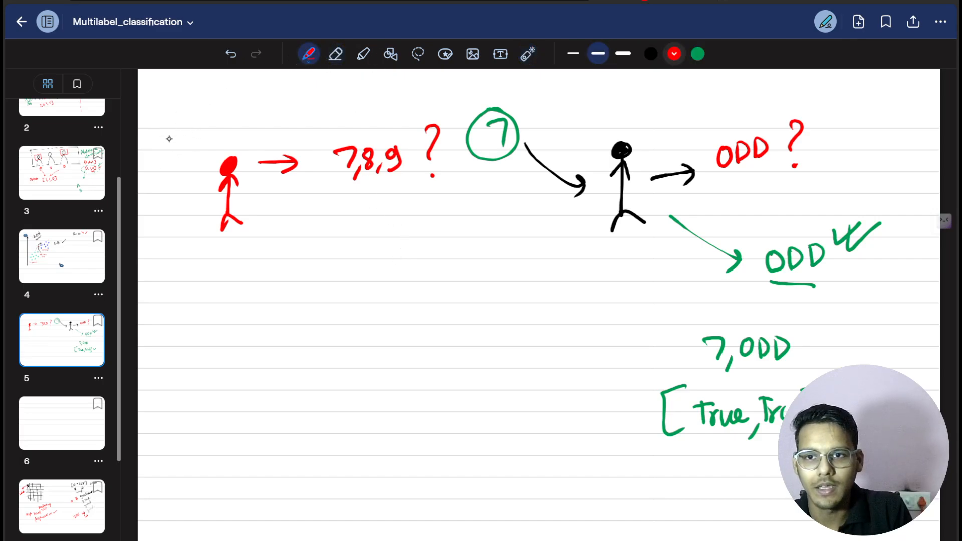
{"action": "left_click_drag", "start_coordinate": [153, 111], "coordinate": [233, 166]}
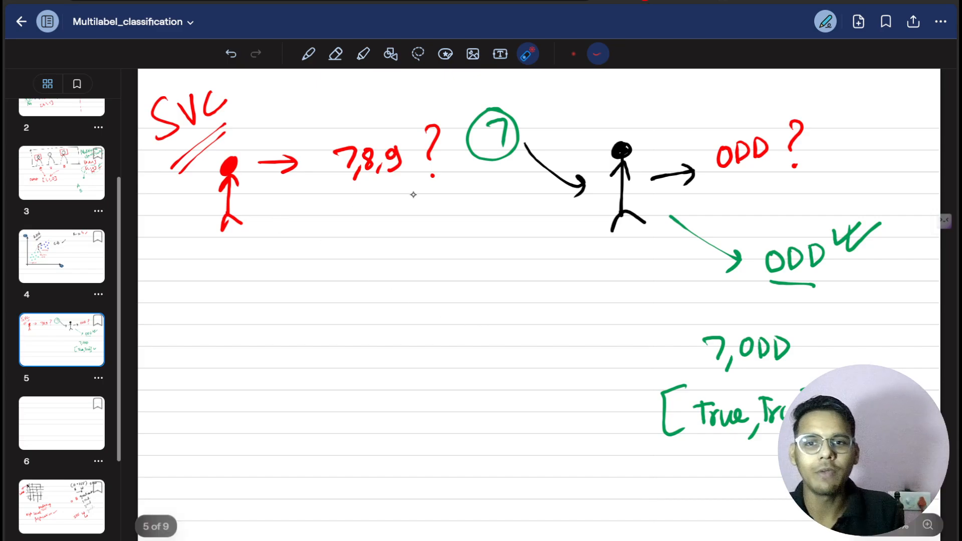
{"action": "left_click_drag", "start_coordinate": [341, 187], "coordinate": [405, 194]}
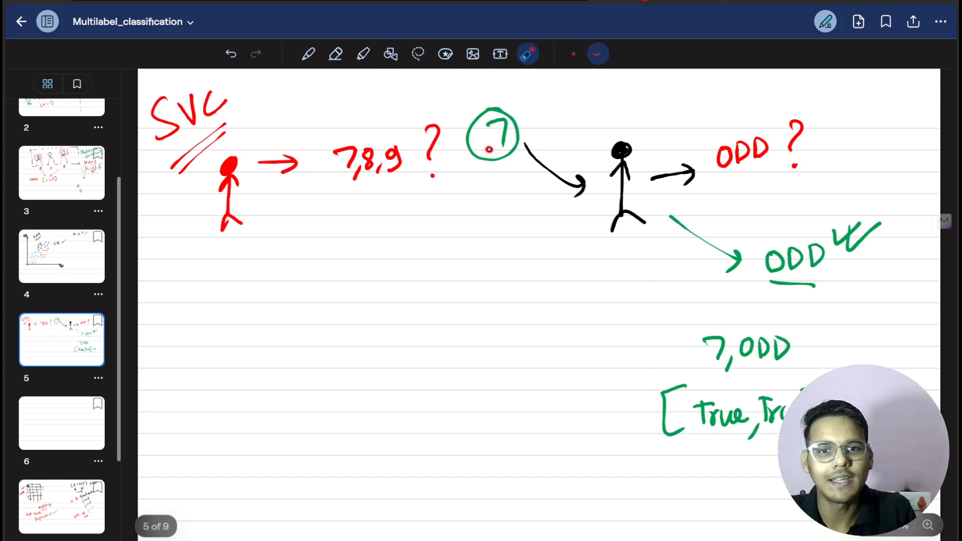
{"action": "left_click_drag", "start_coordinate": [466, 154], "coordinate": [552, 92]}
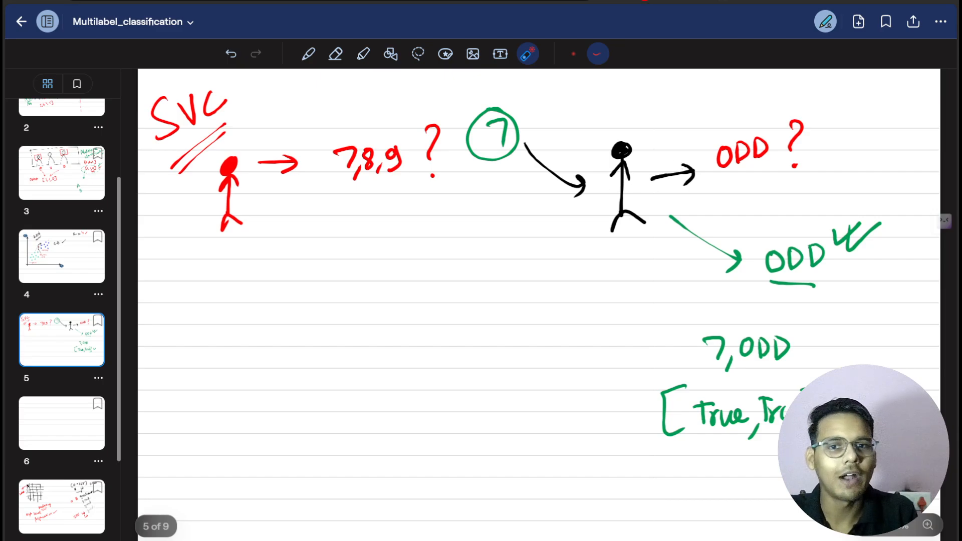
{"action": "left_click_drag", "start_coordinate": [476, 157], "coordinate": [506, 158]}
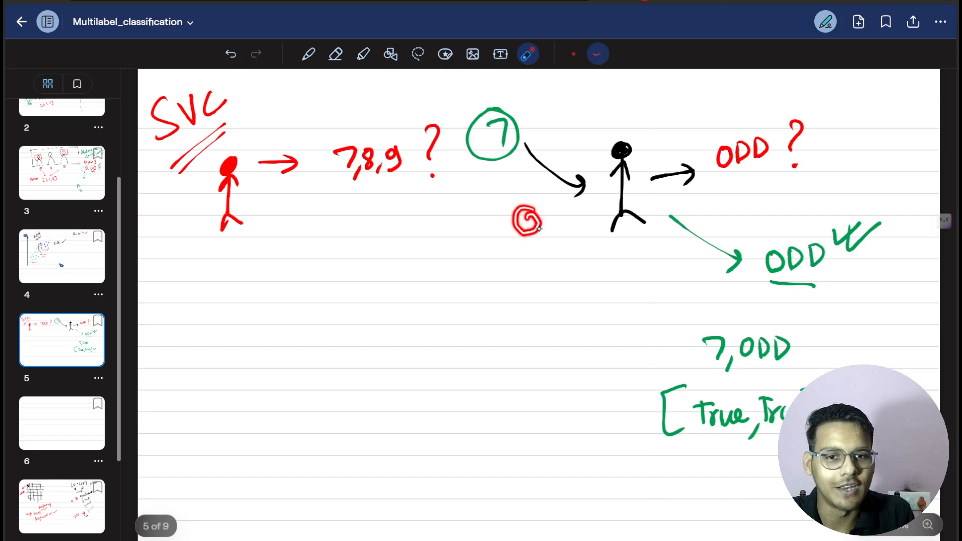
- Number the two predictions with circled 1 and 2 under the figures
{"action": "left_click_drag", "start_coordinate": [525, 219], "coordinate": [576, 264]}
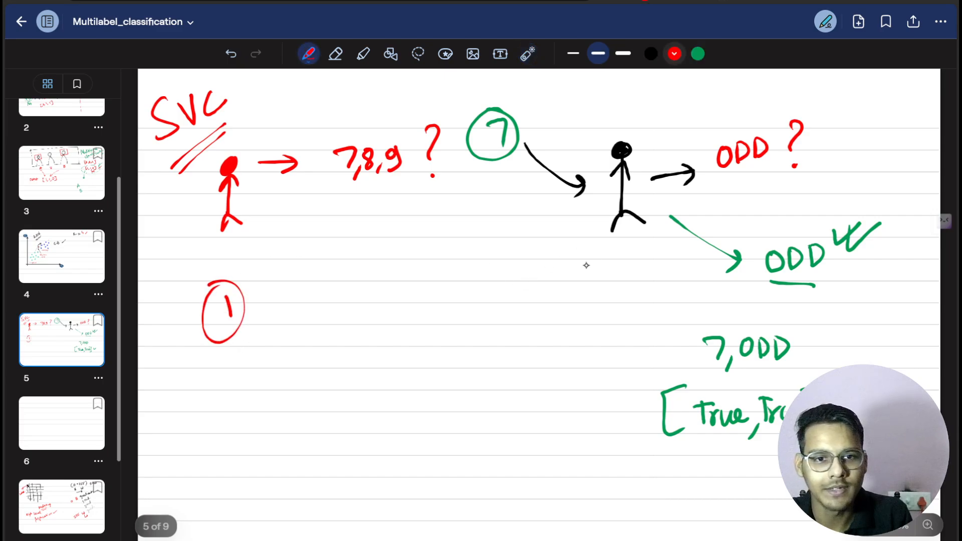
{"action": "left_click_drag", "start_coordinate": [577, 270], "coordinate": [605, 300]}
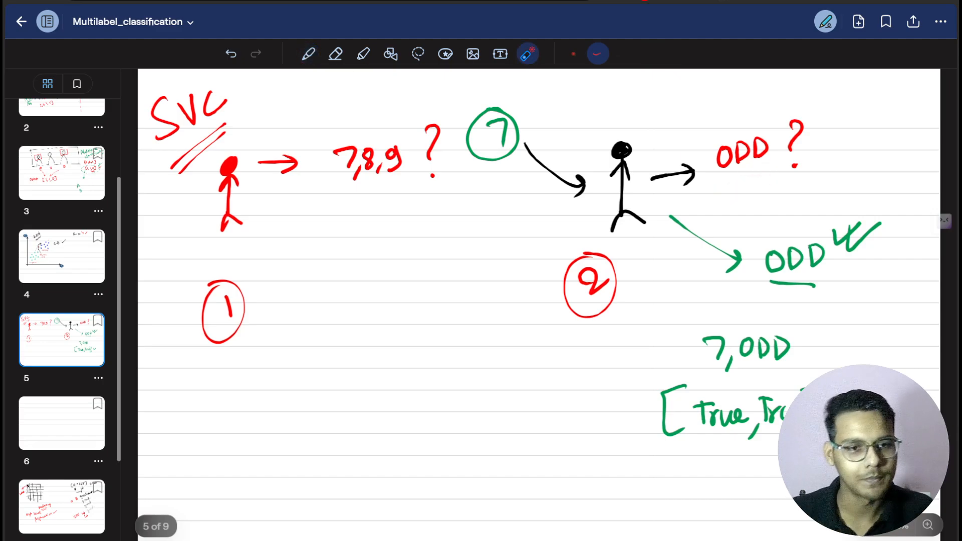
{"action": "left_click_drag", "start_coordinate": [694, 436], "coordinate": [748, 433]}
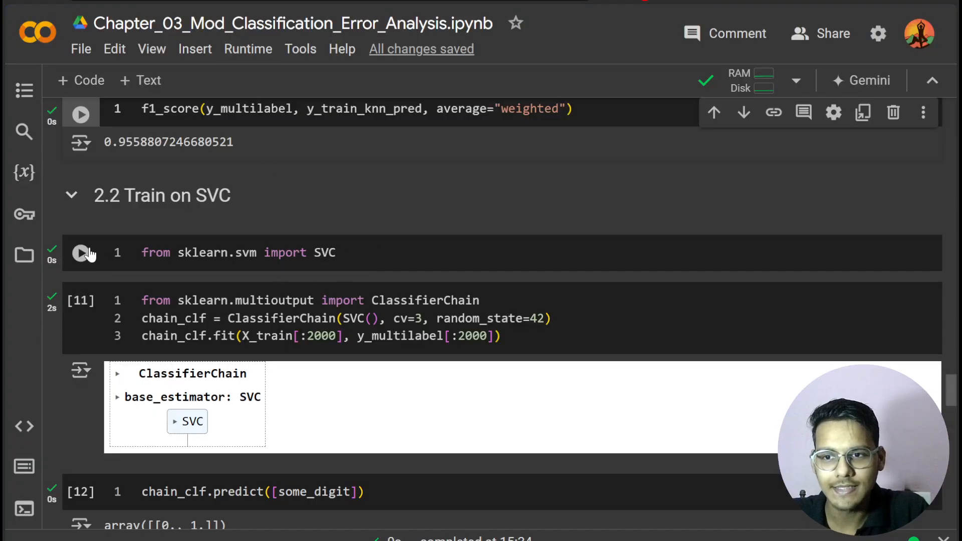
- Rerun the SVC import, ClassifierChain fit and predict cells, getting [[1., 1.]] for the sample digit
{"action": "scroll", "scroll_direction": "down", "scroll_amount": 3}
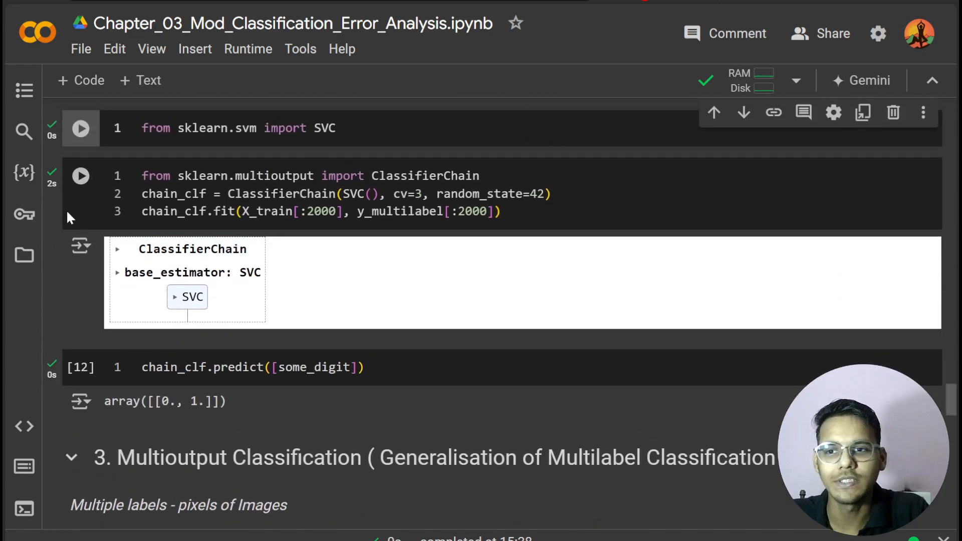
{"action": "left_click", "coordinate": [80, 175]}
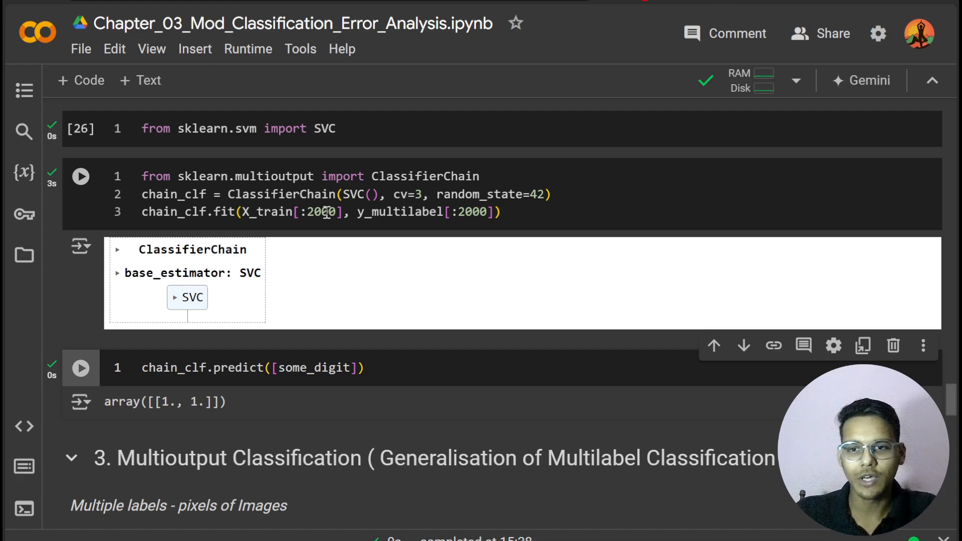
{"action": "left_click", "coordinate": [81, 367]}
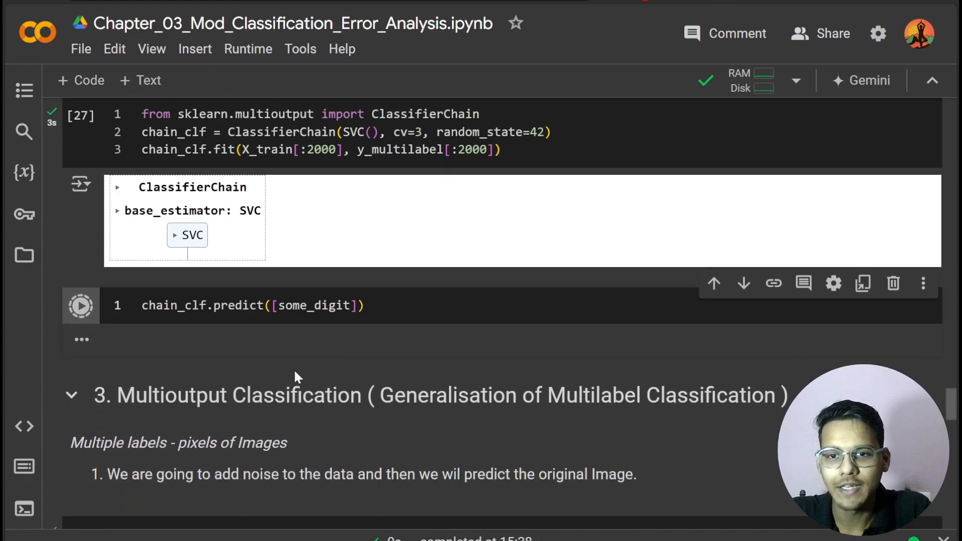
{"action": "left_click", "coordinate": [80, 305]}
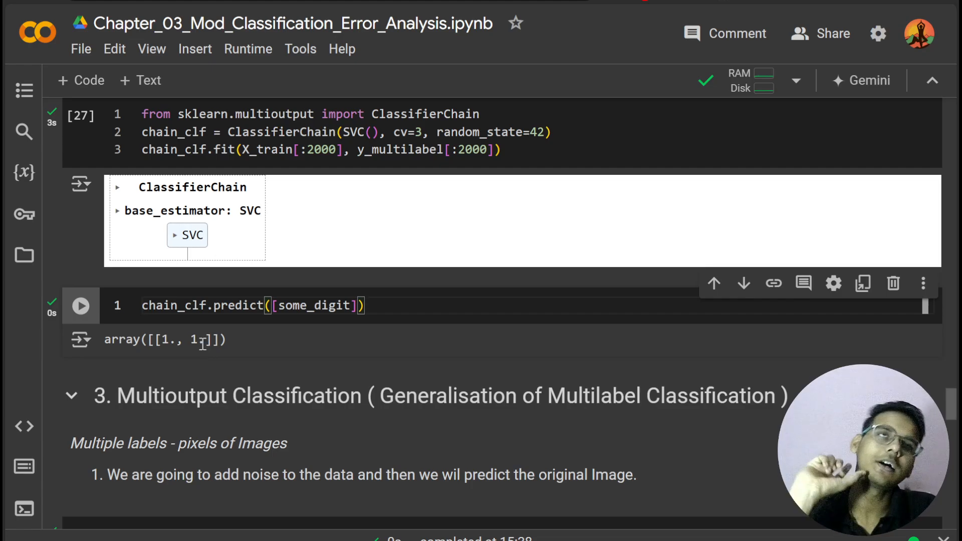
{"action": "scroll", "scroll_direction": "down", "scroll_amount": 3}
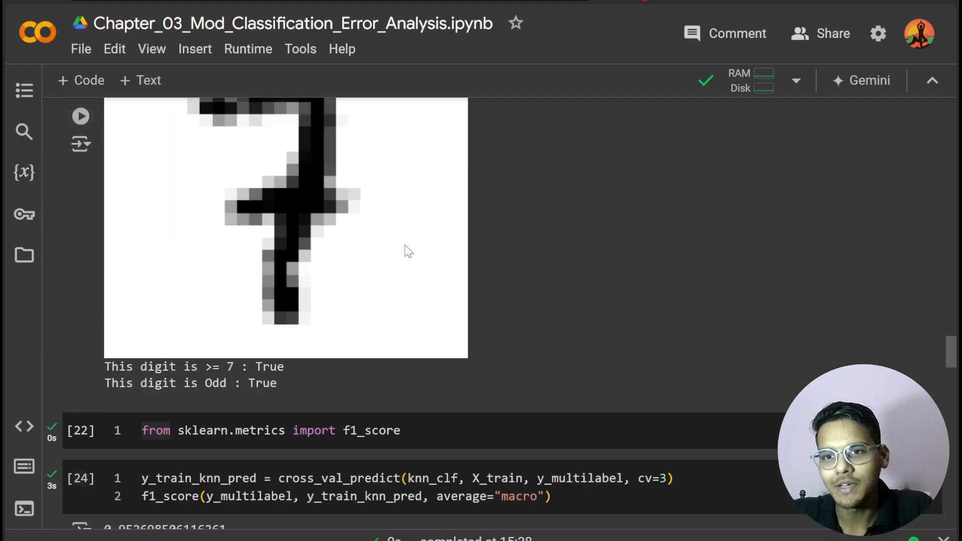
{"action": "scroll", "scroll_direction": "down", "scroll_amount": 3}
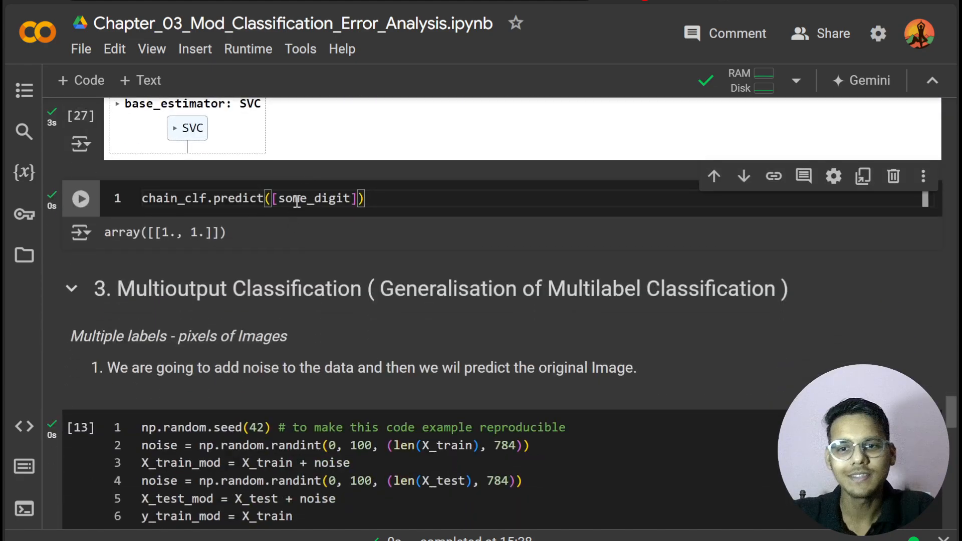
{"action": "mouse_move", "coordinate": [162, 251]}
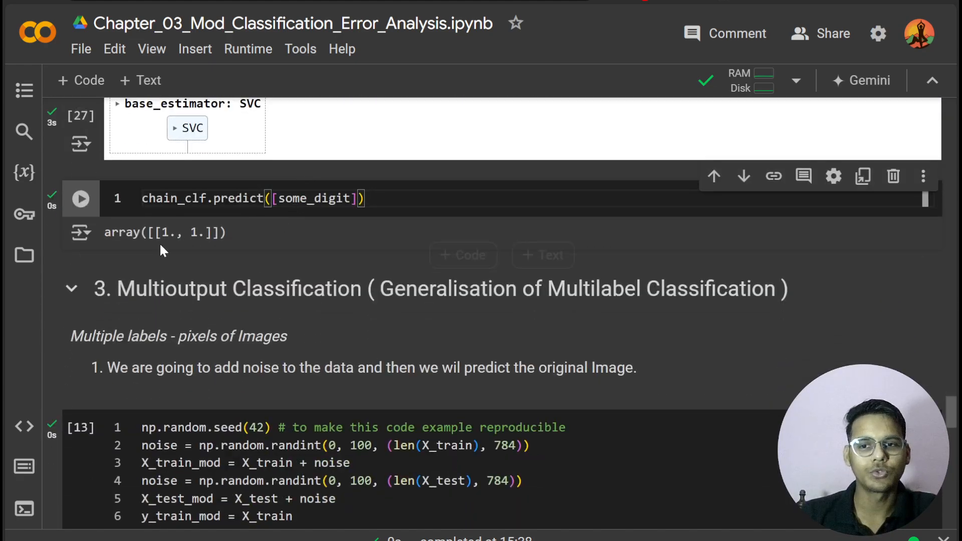
{"action": "scroll", "scroll_direction": "down", "scroll_amount": 3}
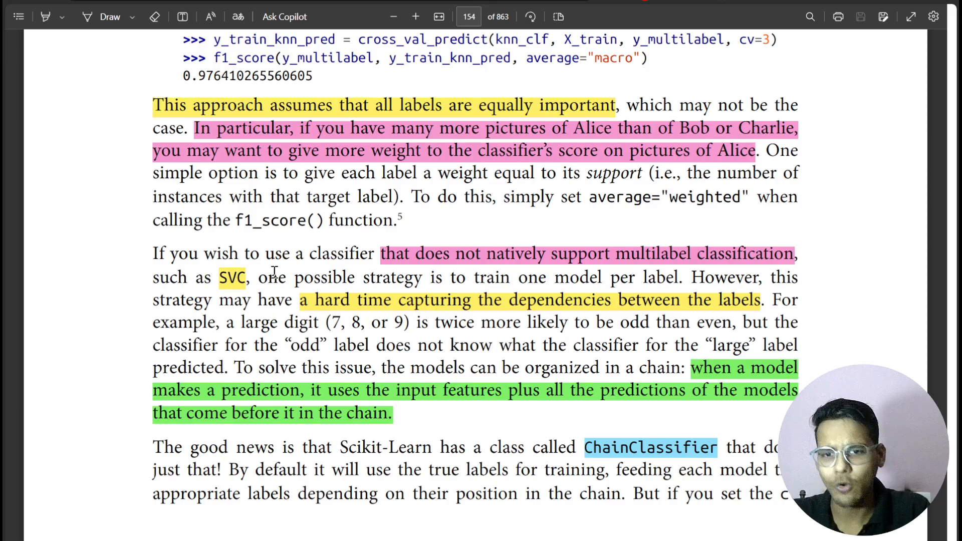
{"action": "scroll", "scroll_direction": "down", "scroll_amount": 3}
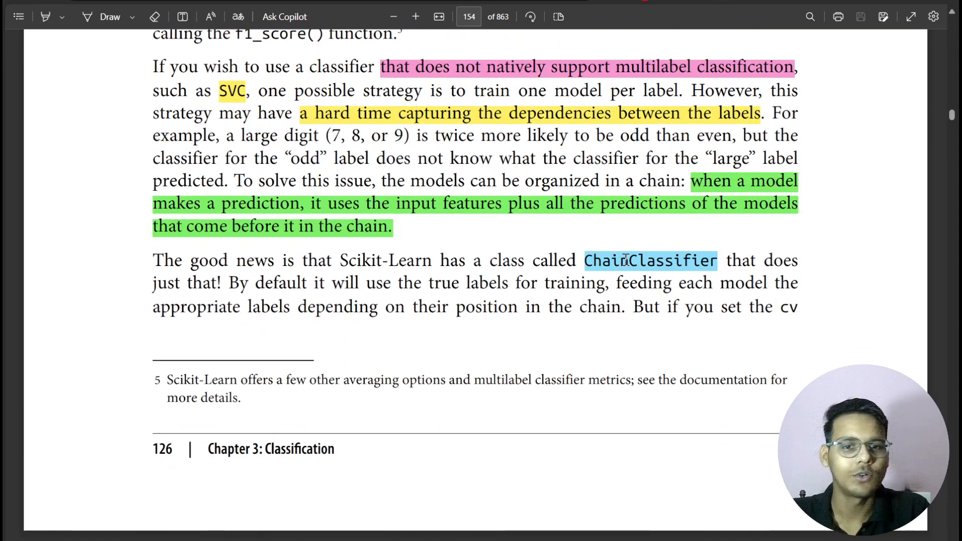